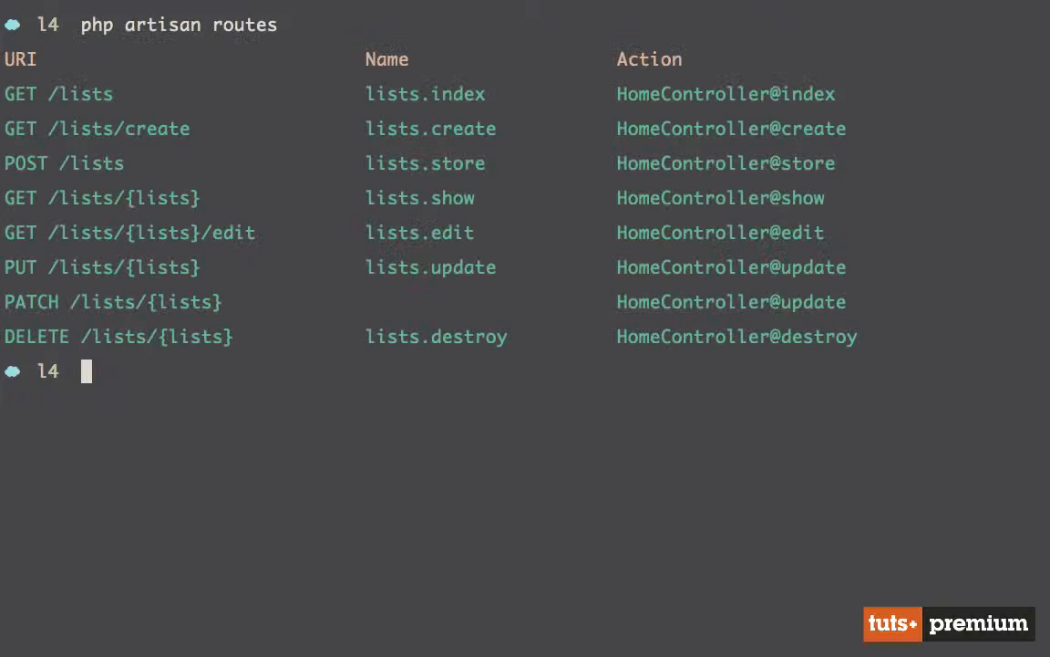
mouse_move(127, 222)
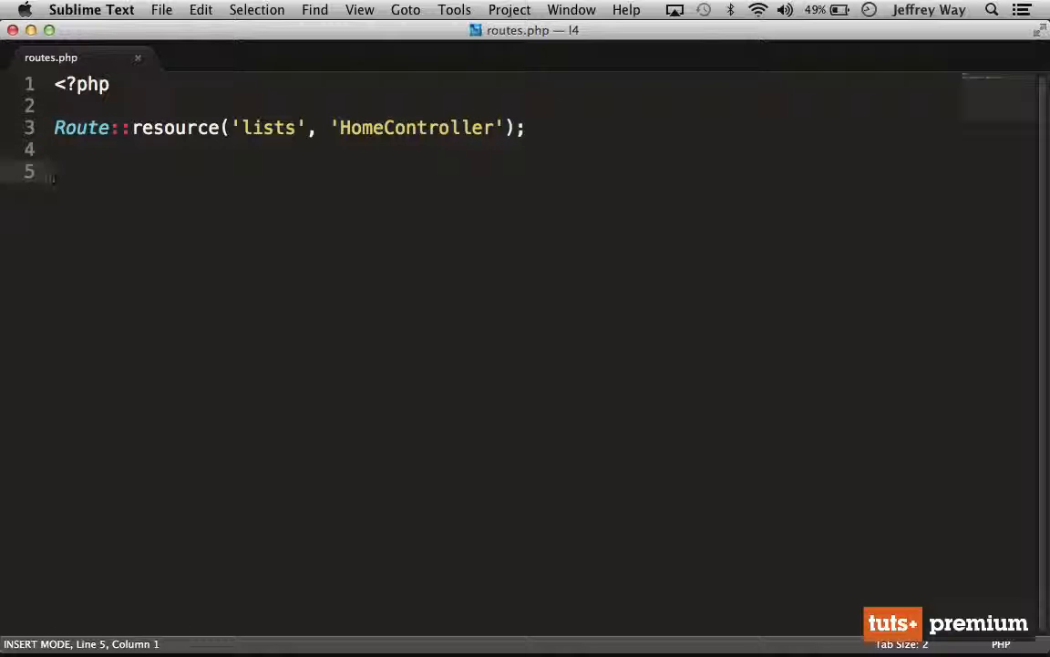
Sketch the example nested URI /lists/{id}/tasks/{Id}/edit to plan the tasks routes.
text(/lists/{})
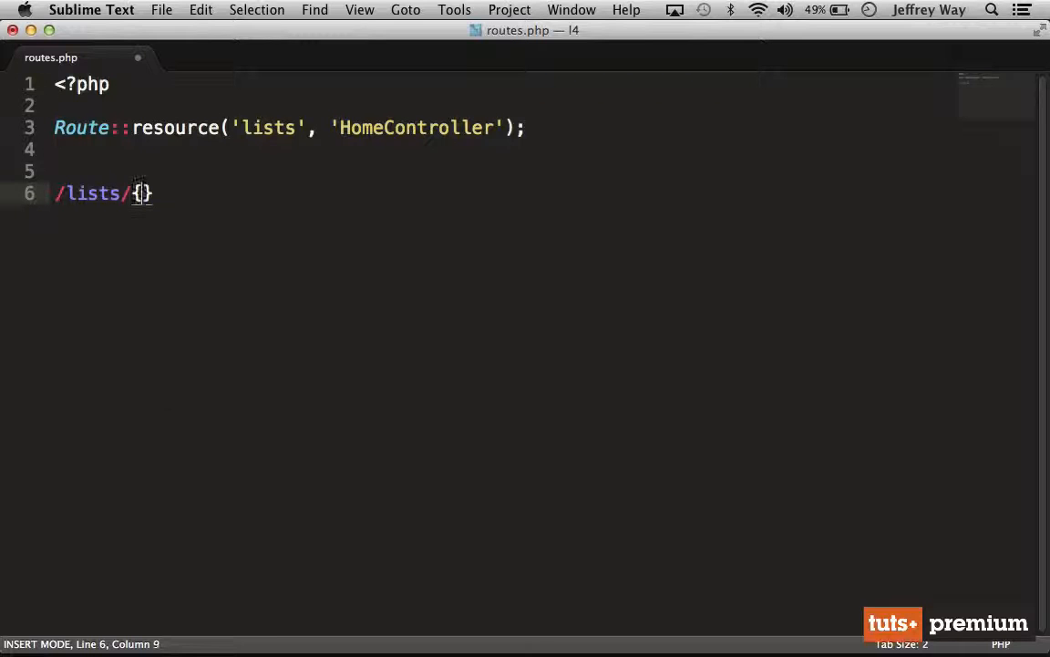
text(id)
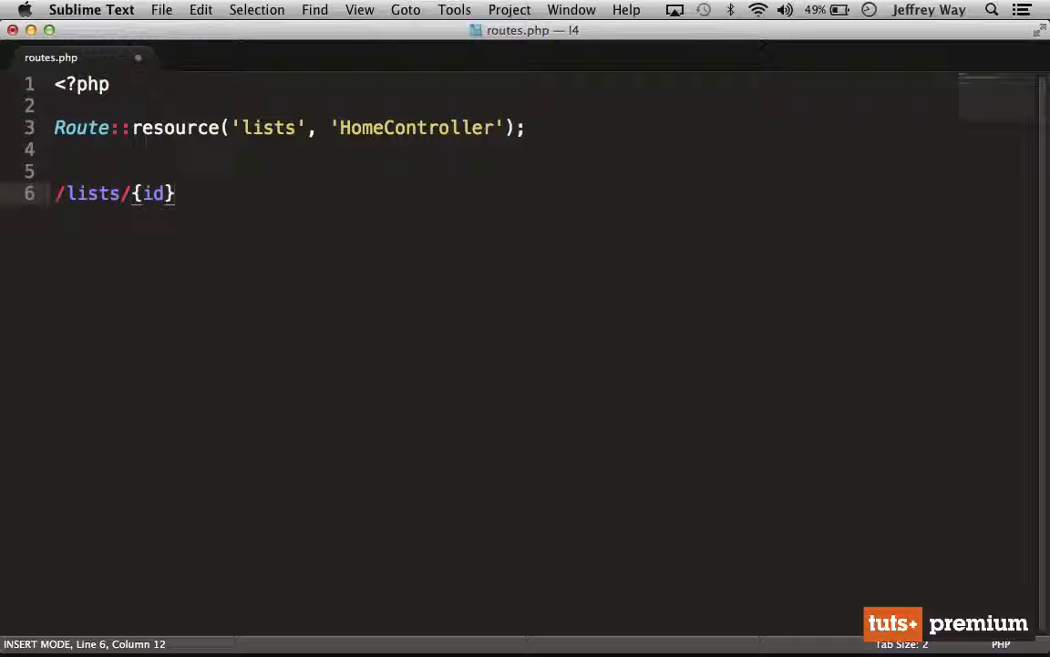
text(/edit)
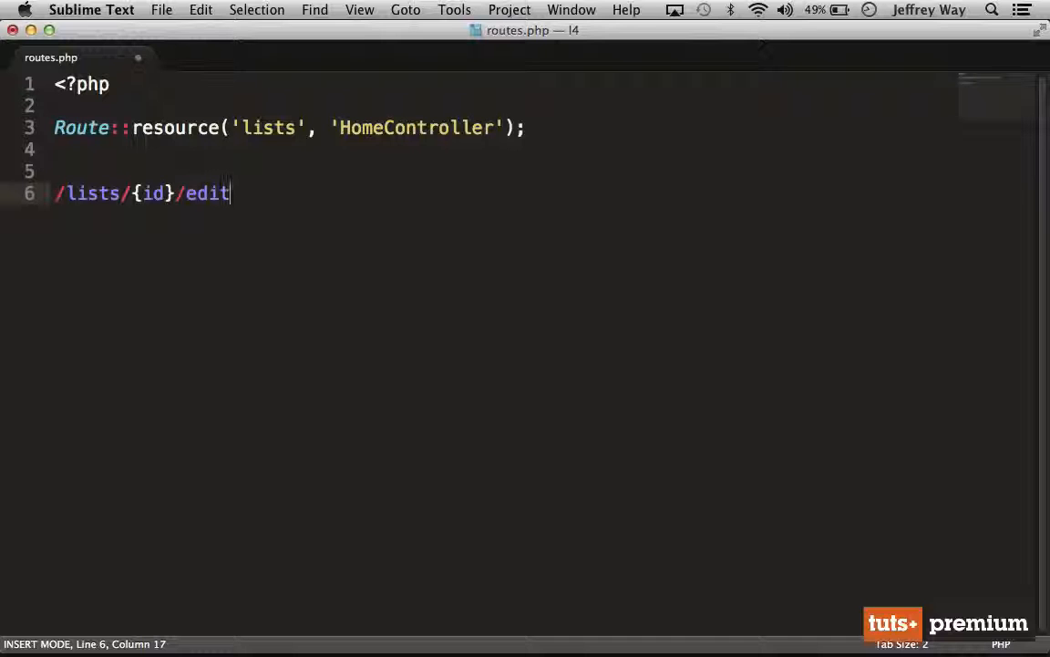
key(backspace)
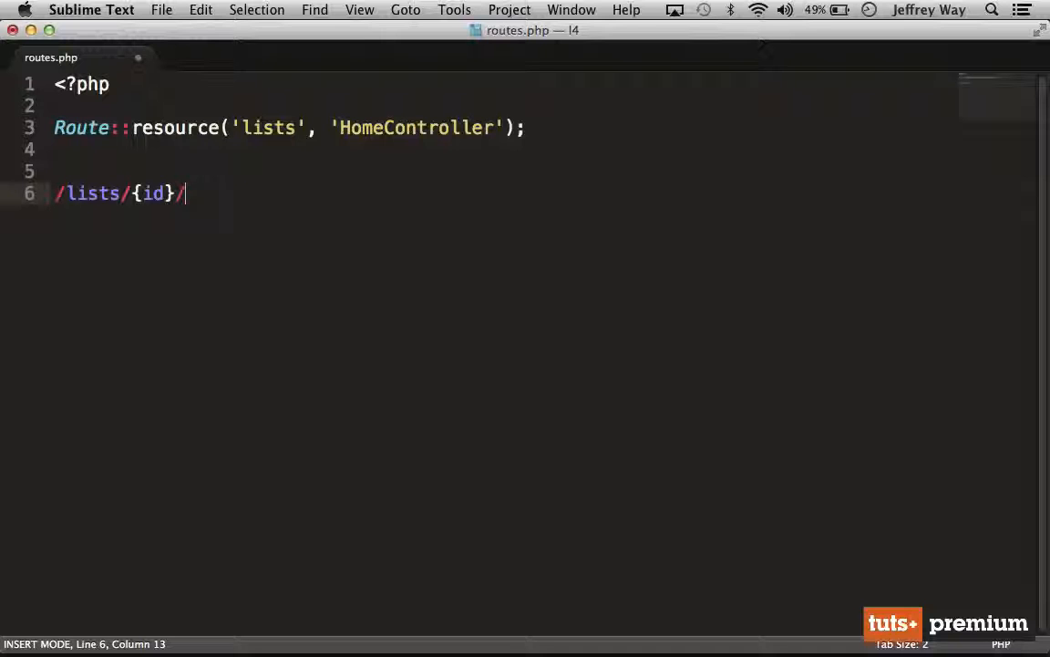
text(tasks)
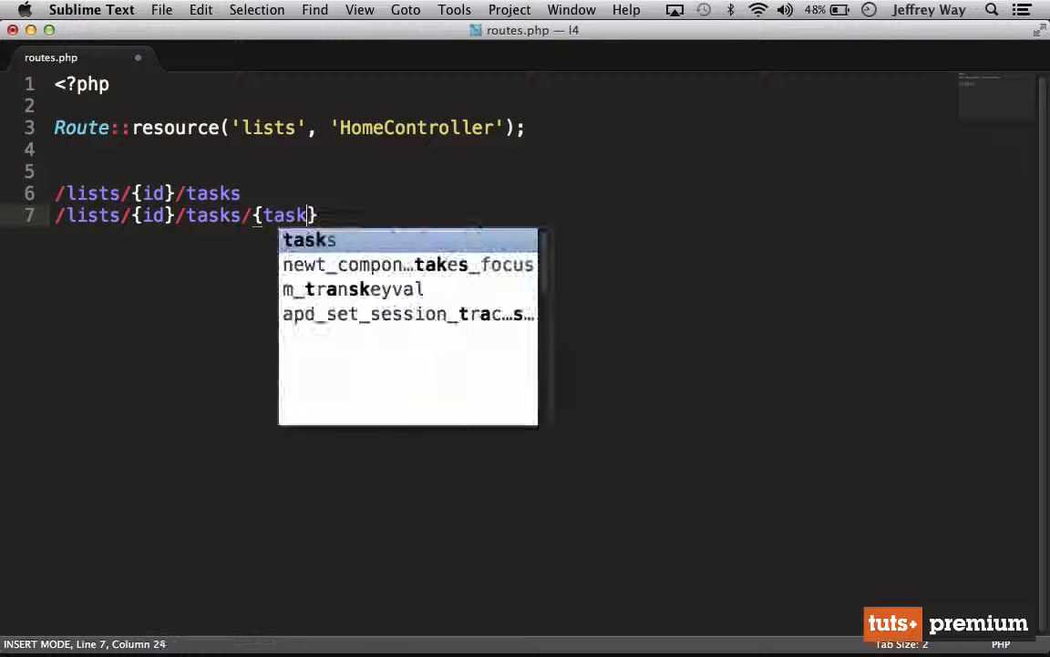
text(Id)
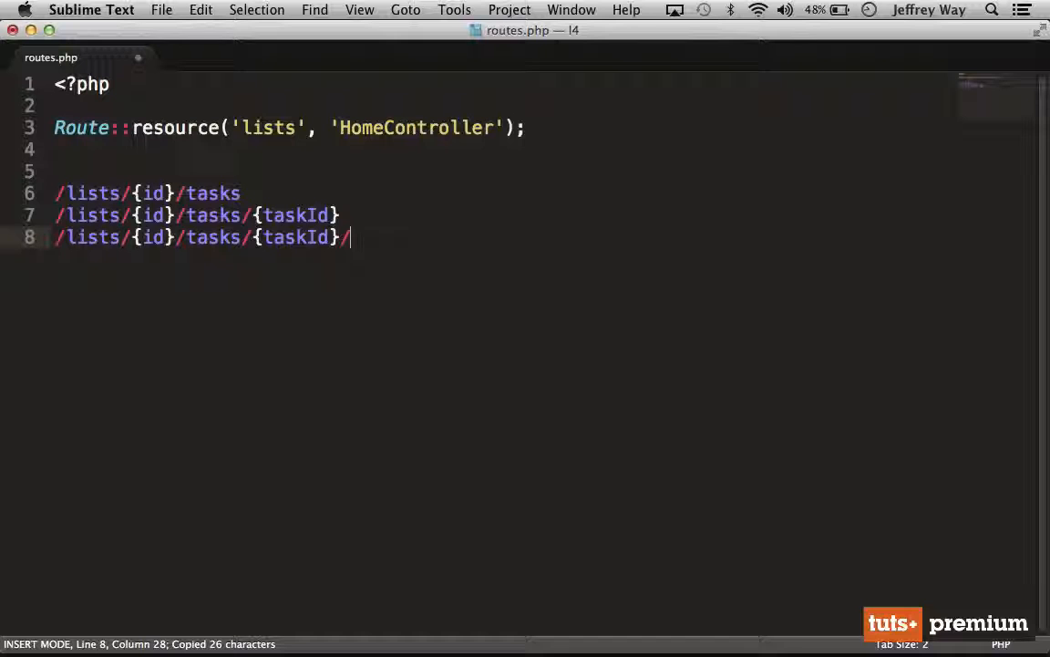
text(edit)
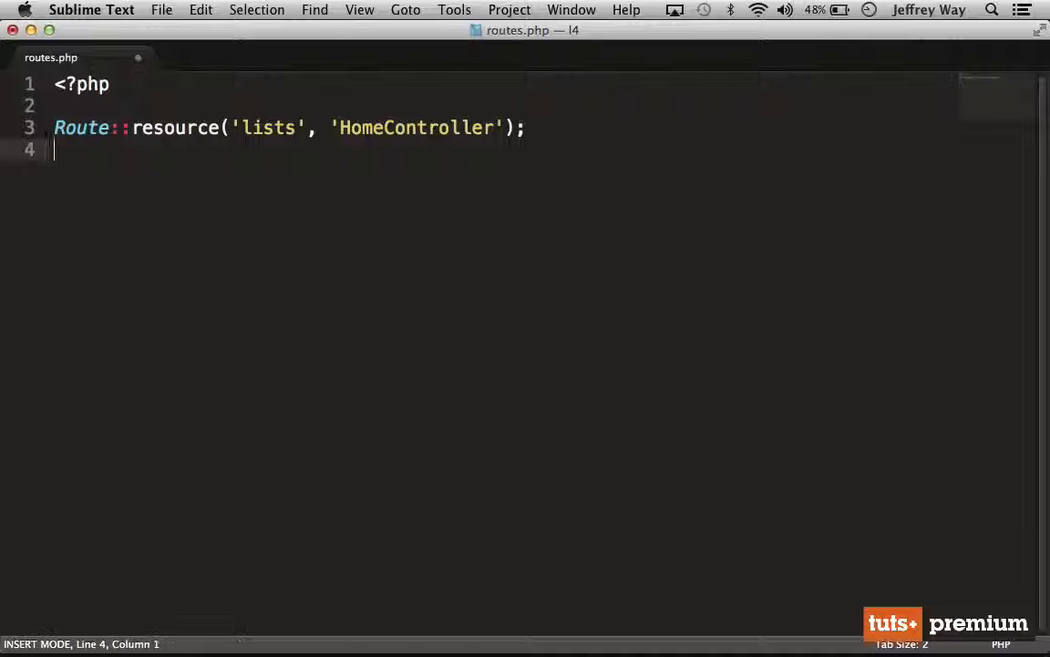
Add Route::resource('tasks', 'HomeController'); to routes.php and save.
text(Route)
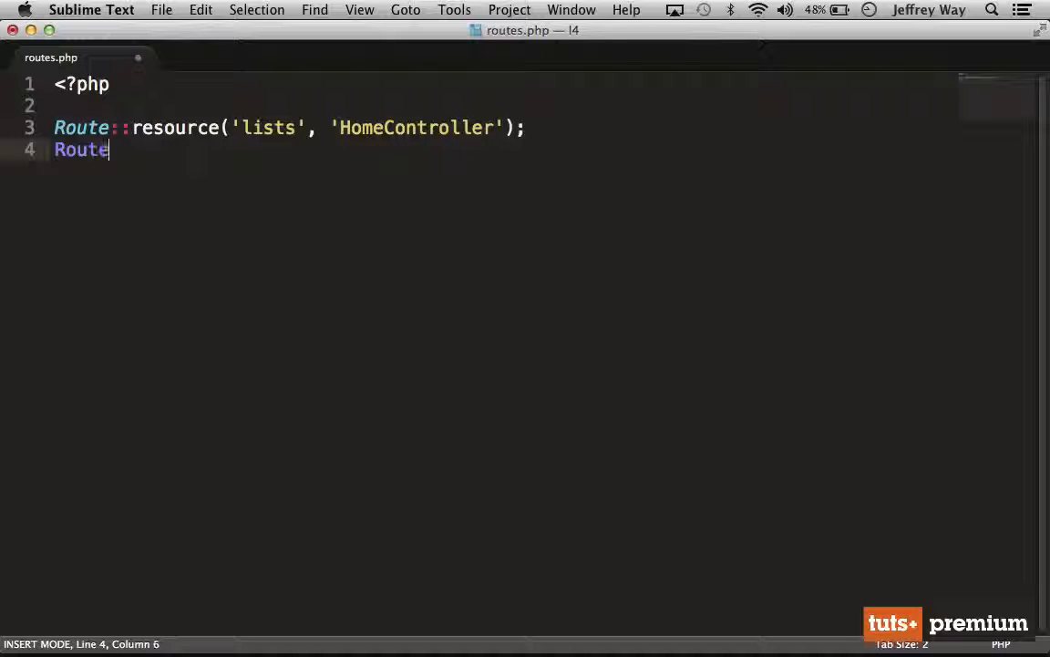
text(::resource('t')
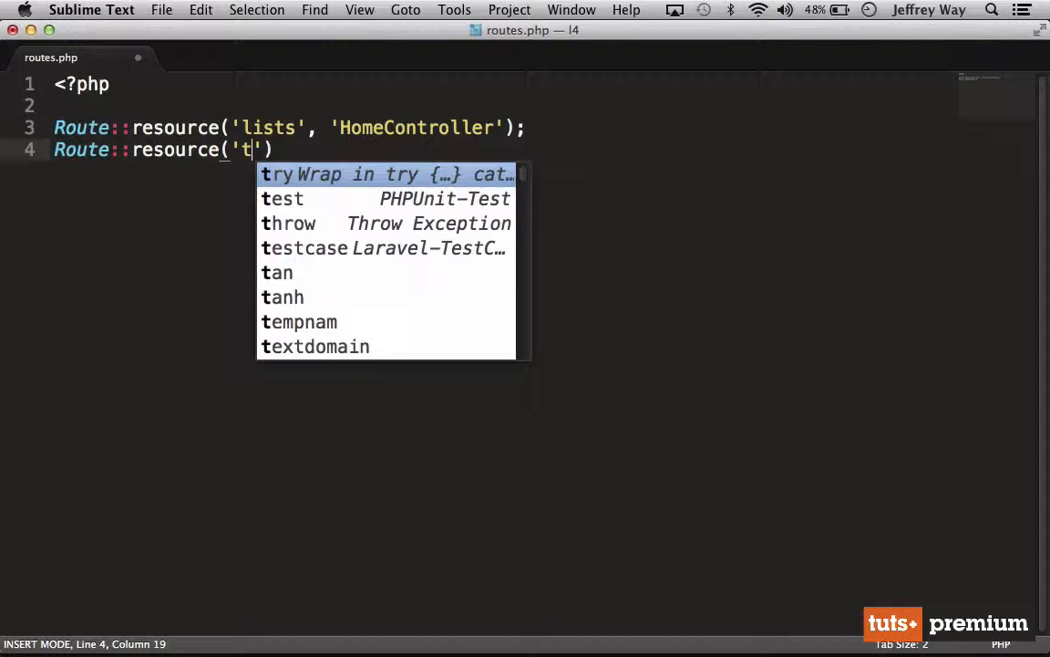
text(asks', 'HomeController)
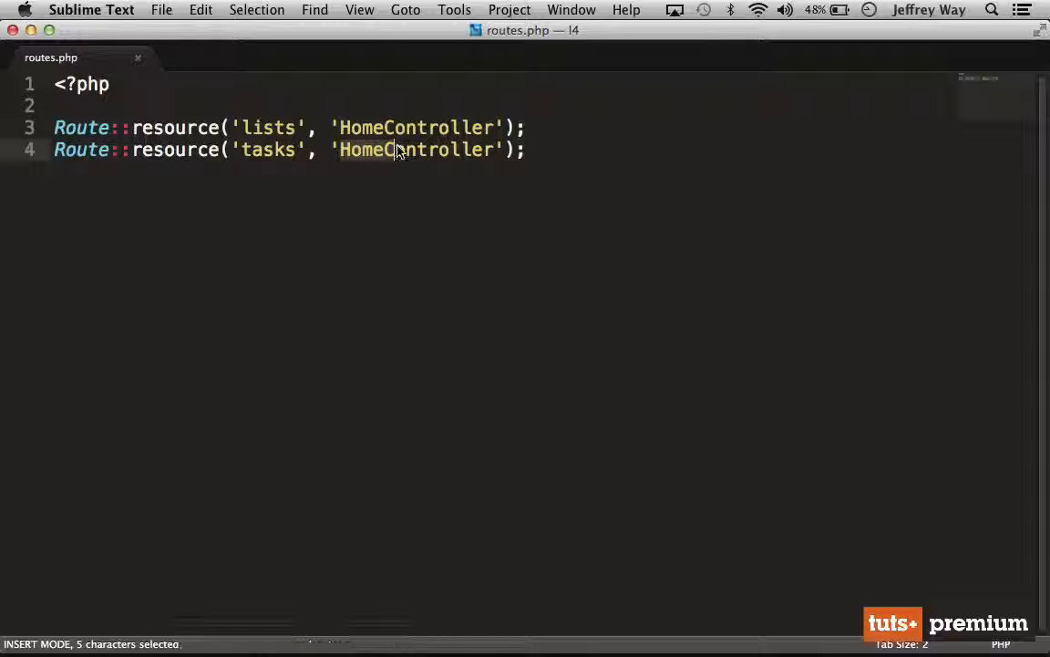
click(392, 149)
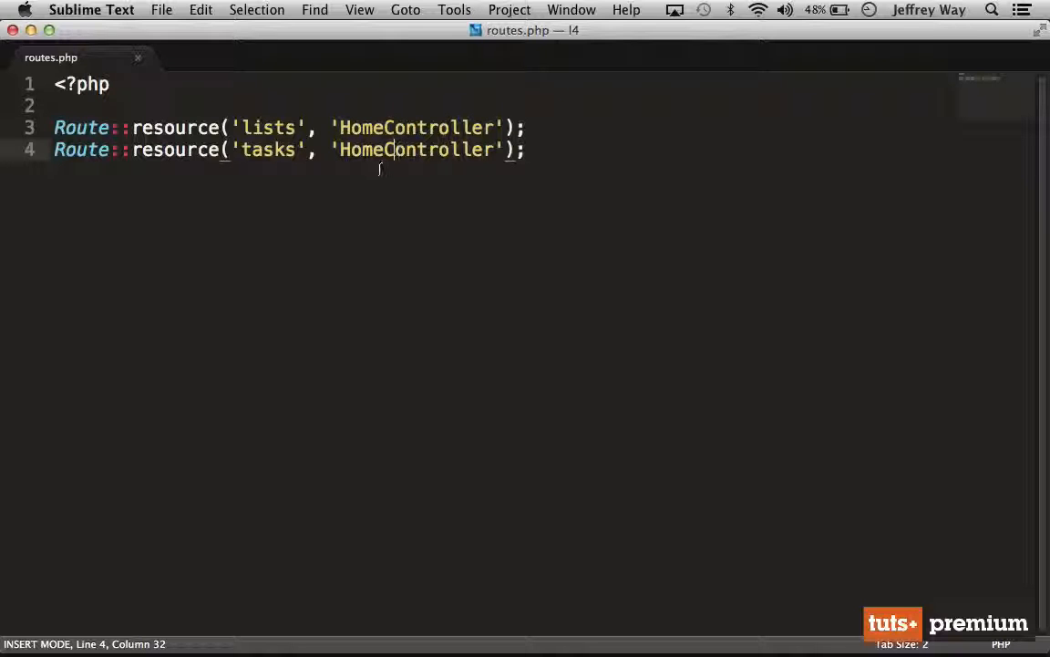
key(cmd+s)
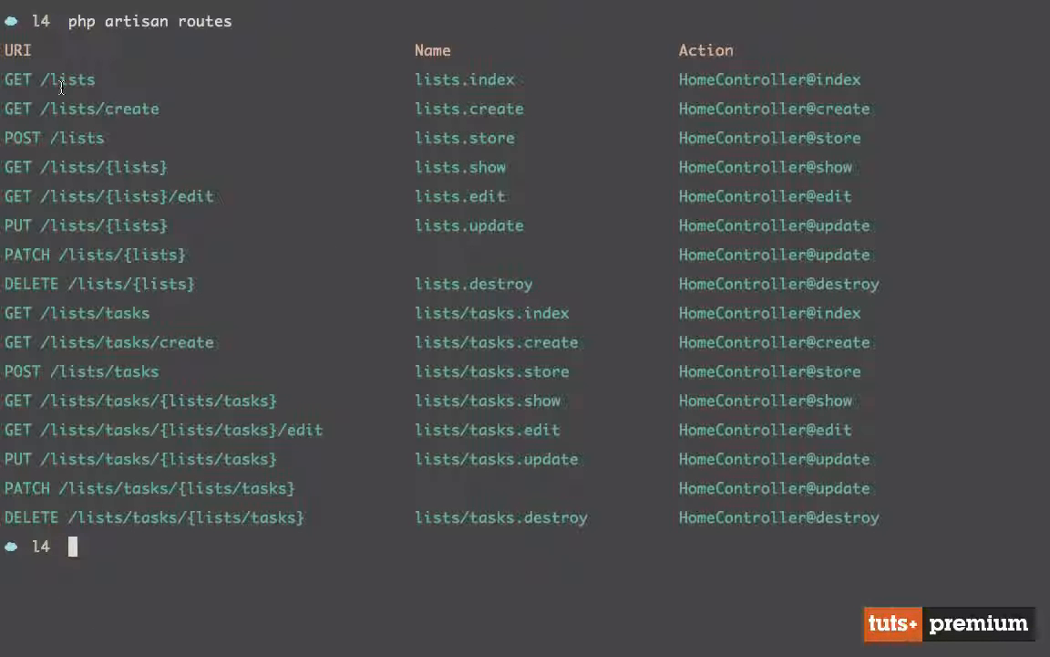
mouse_move(109, 181)
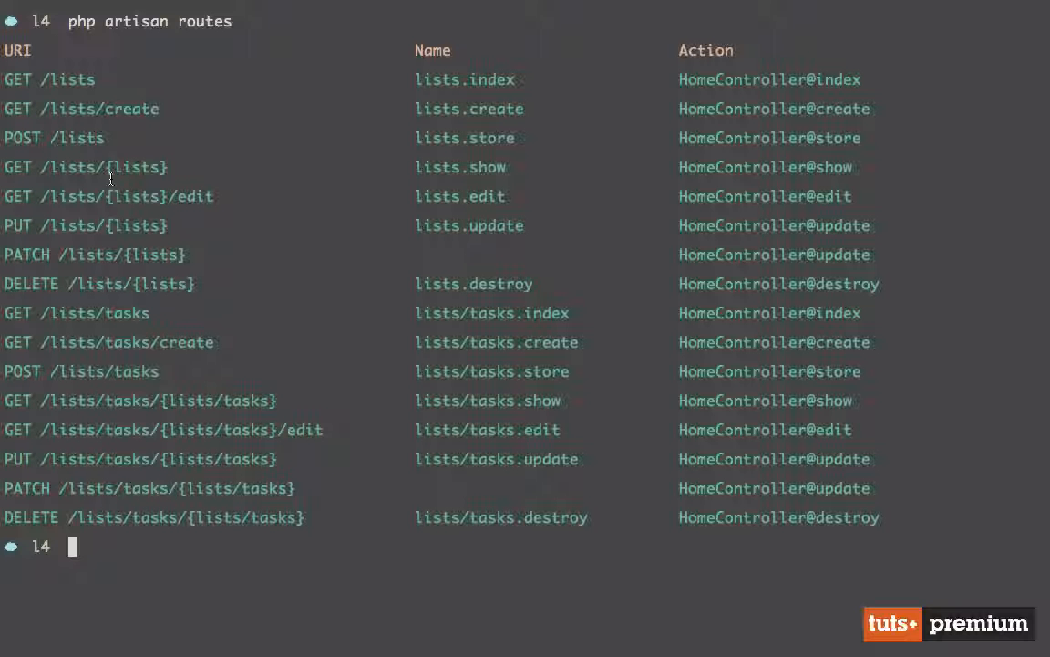
mouse_move(46, 324)
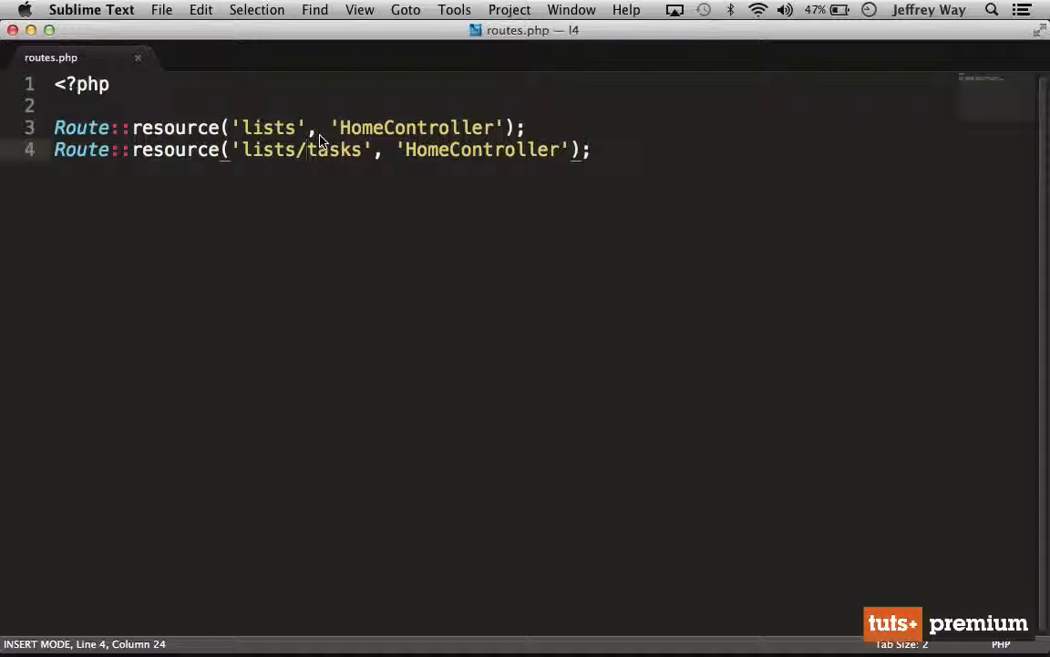
Change the second resource to 'lists.tasks' and save routes.php.
text(.)
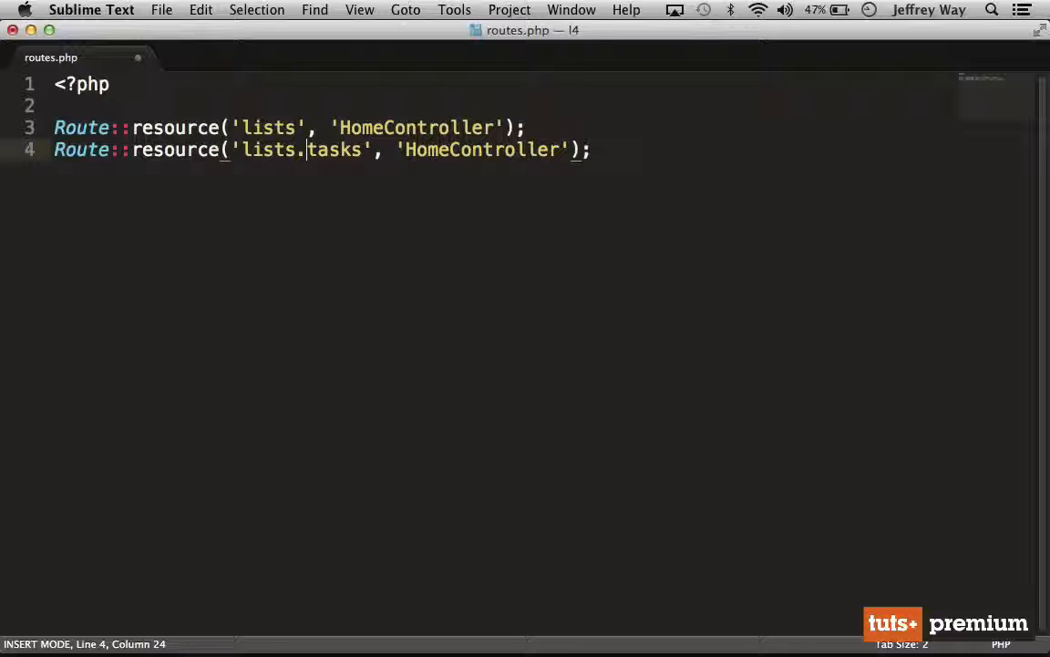
key(cmd+s)
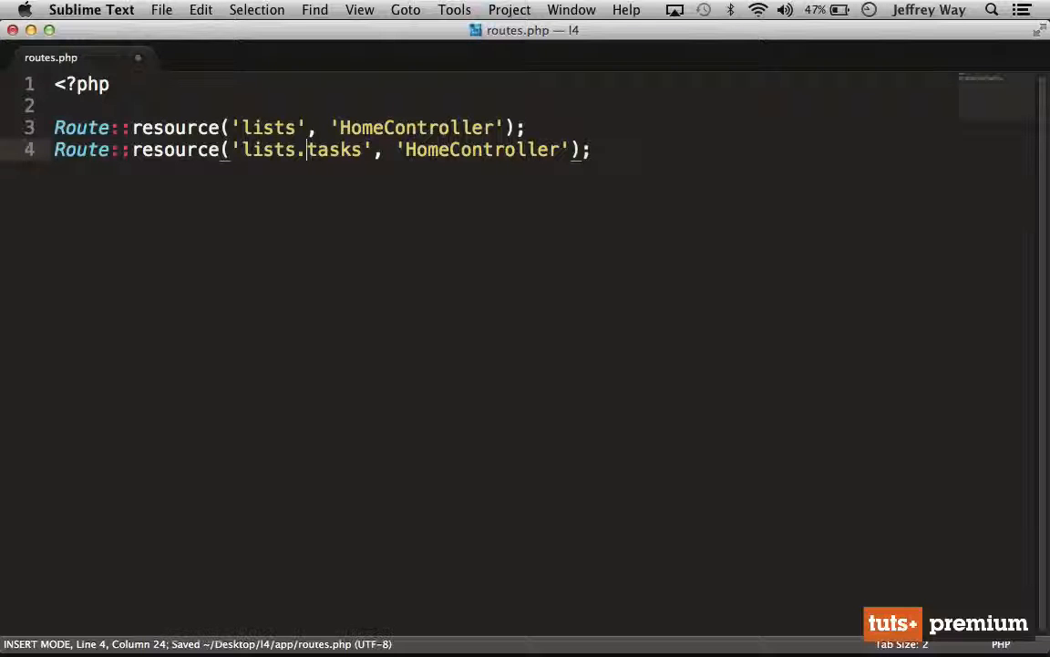
double_click(332, 149)
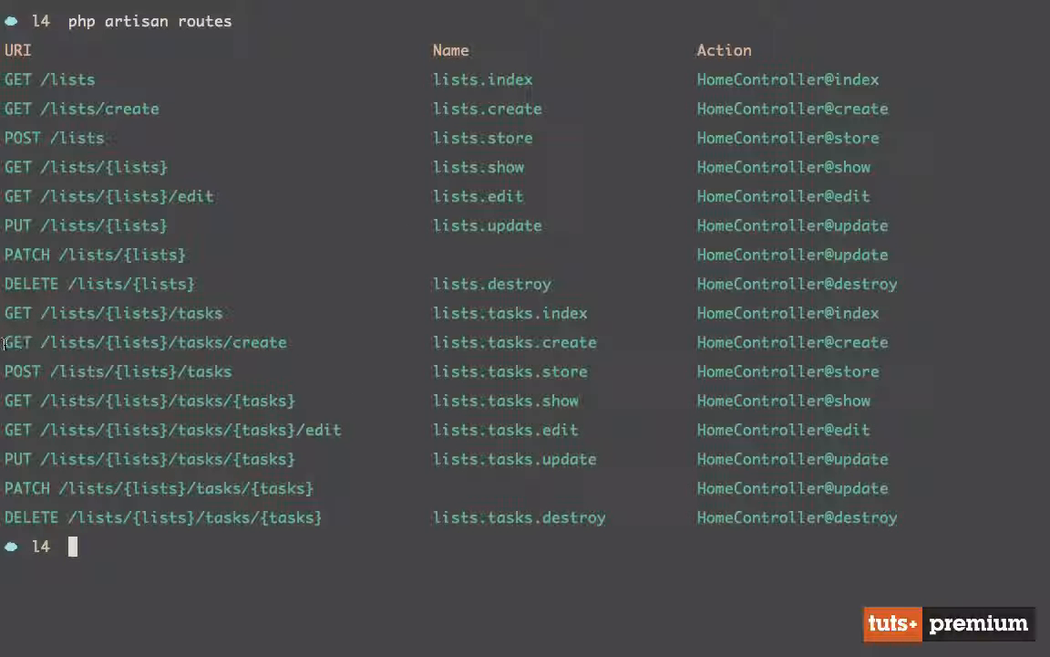
mouse_move(285, 344)
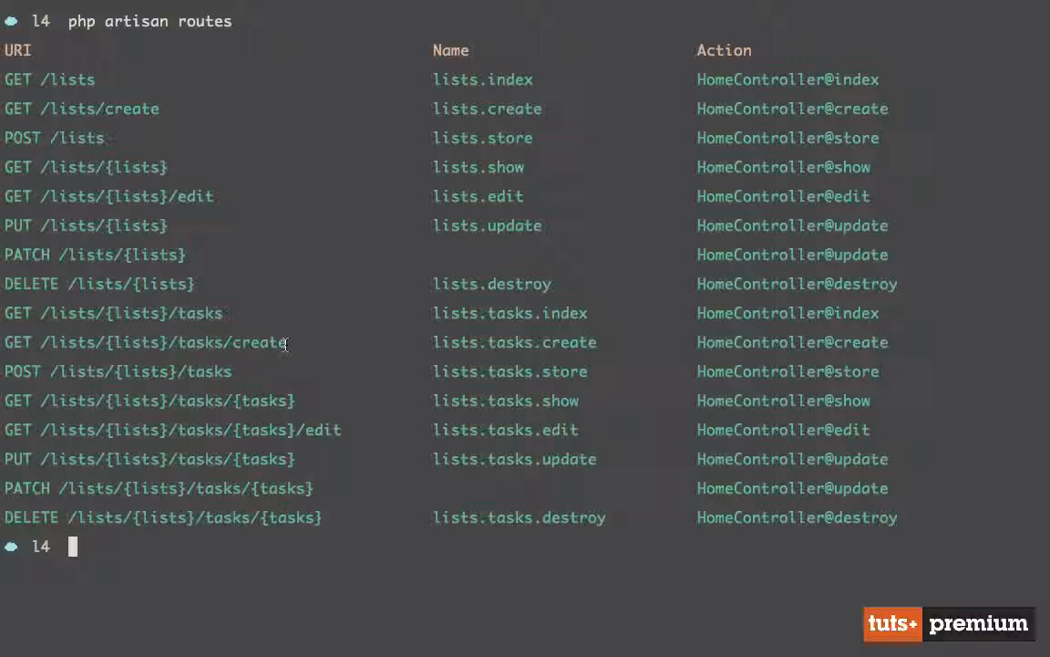
mouse_move(137, 313)
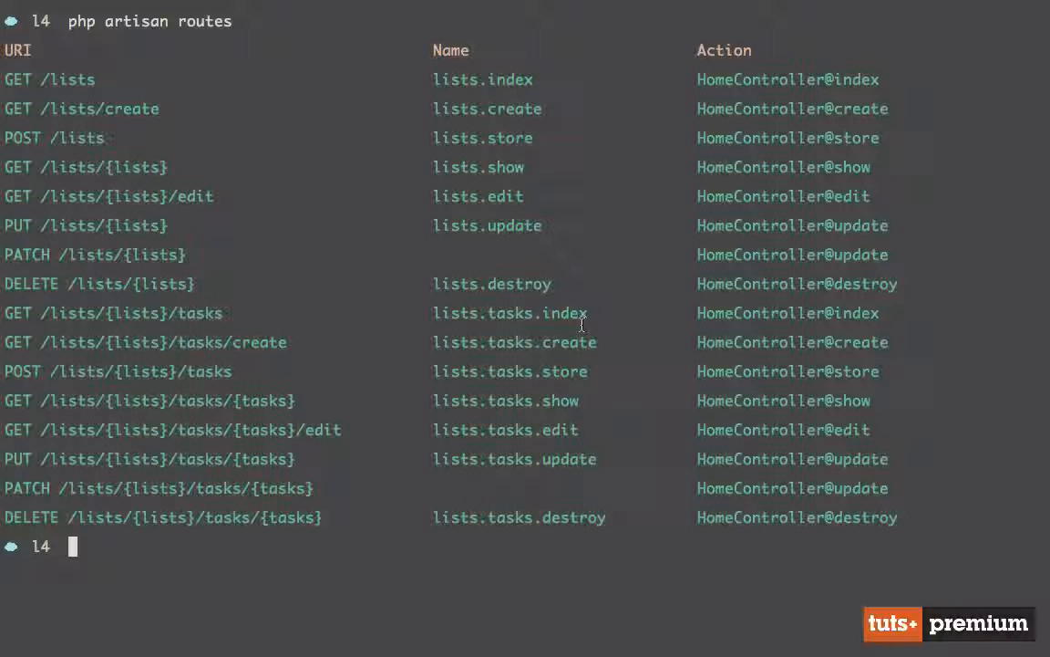
Begin the php artisan generate:resource command for the lists resource.
text(ge)
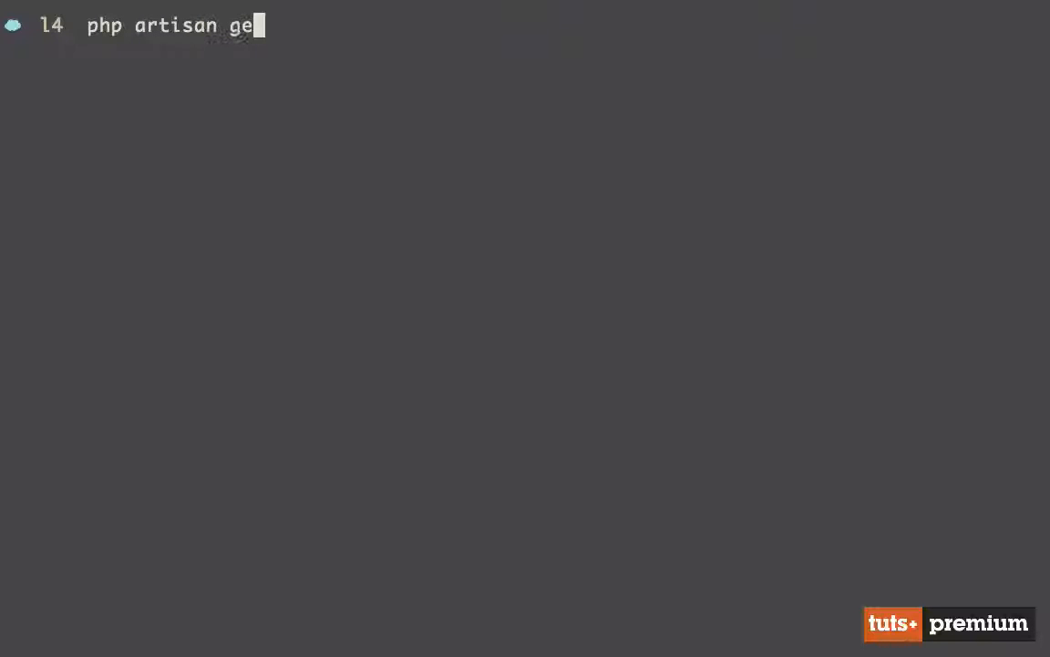
text(nerate:resource lis)
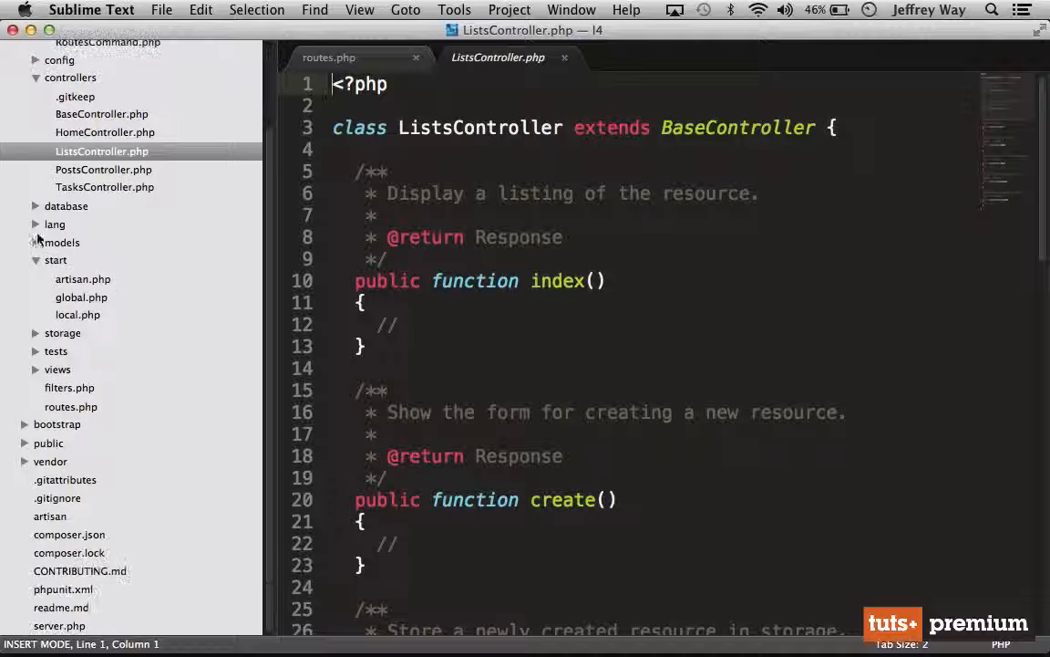
Review the generated Task model and the create lists and tasks table migrations.
click(62, 241)
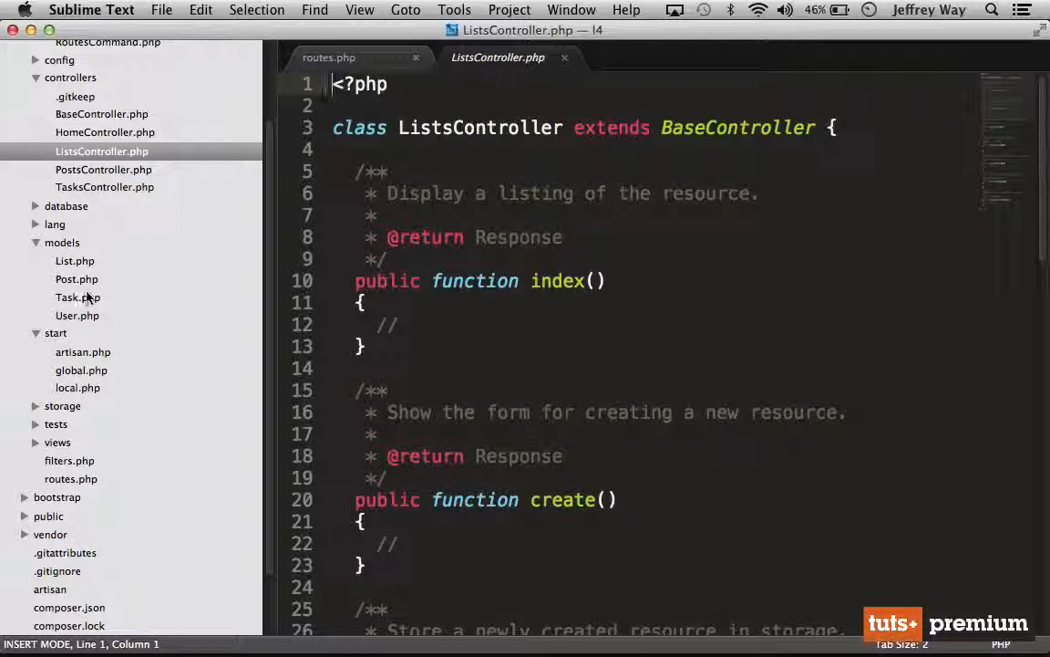
click(74, 261)
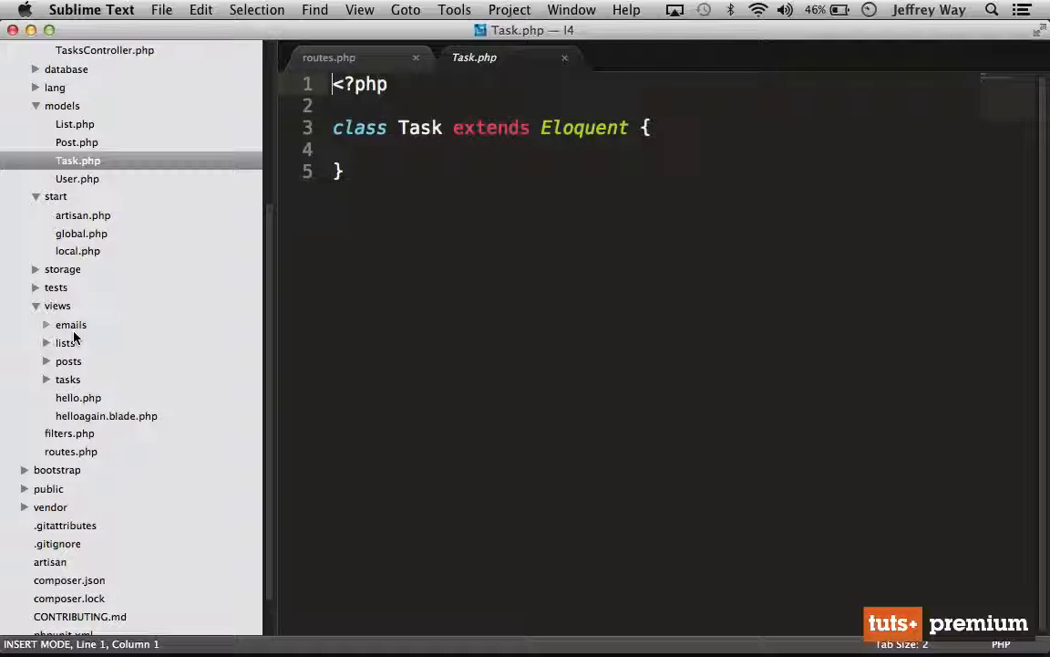
click(66, 343)
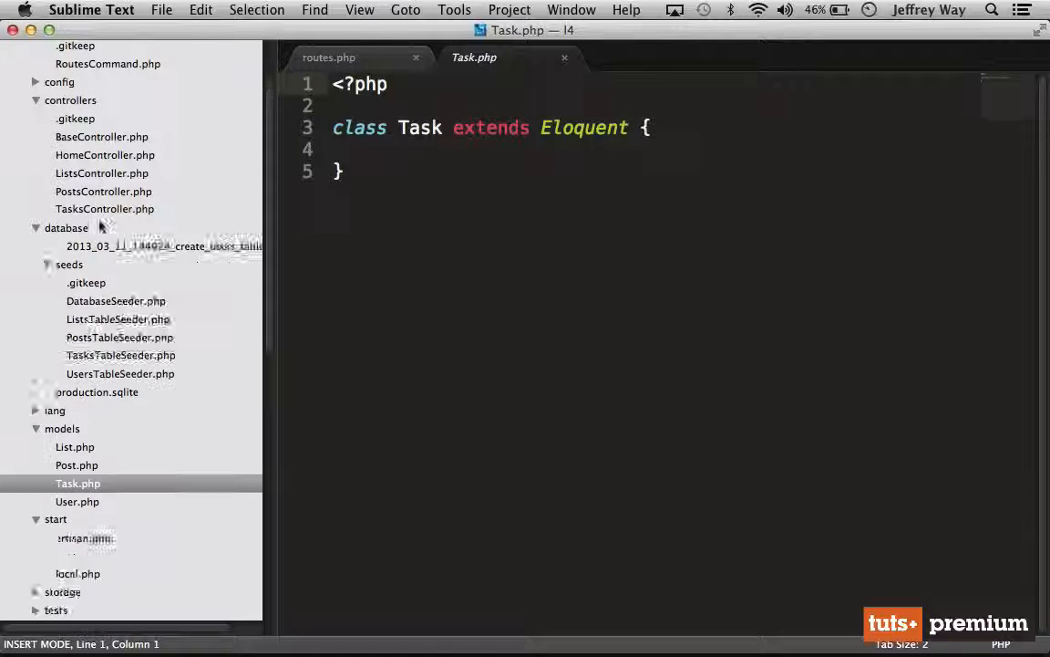
click(164, 335)
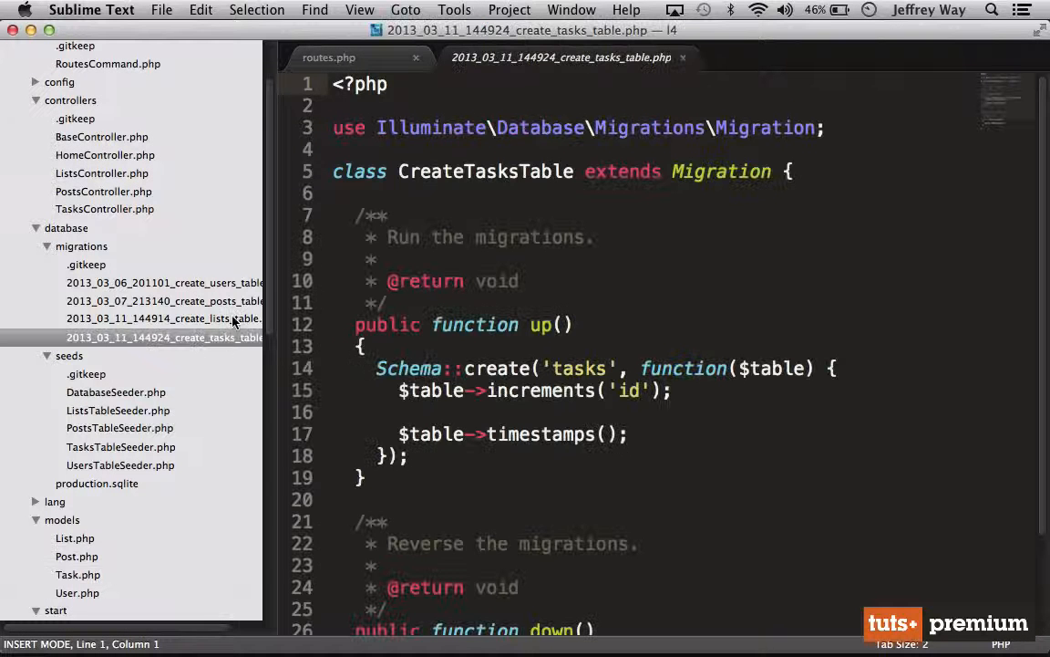
click(164, 318)
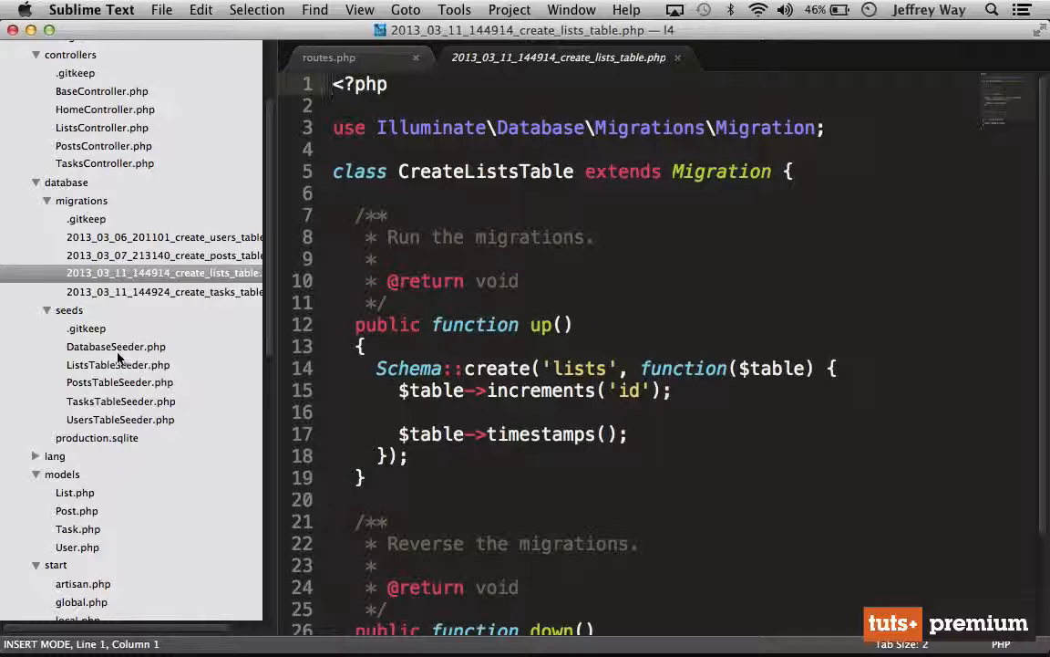
Review DatabaseSeeder, the tasks and lists table seeders, and routes.php.
click(117, 347)
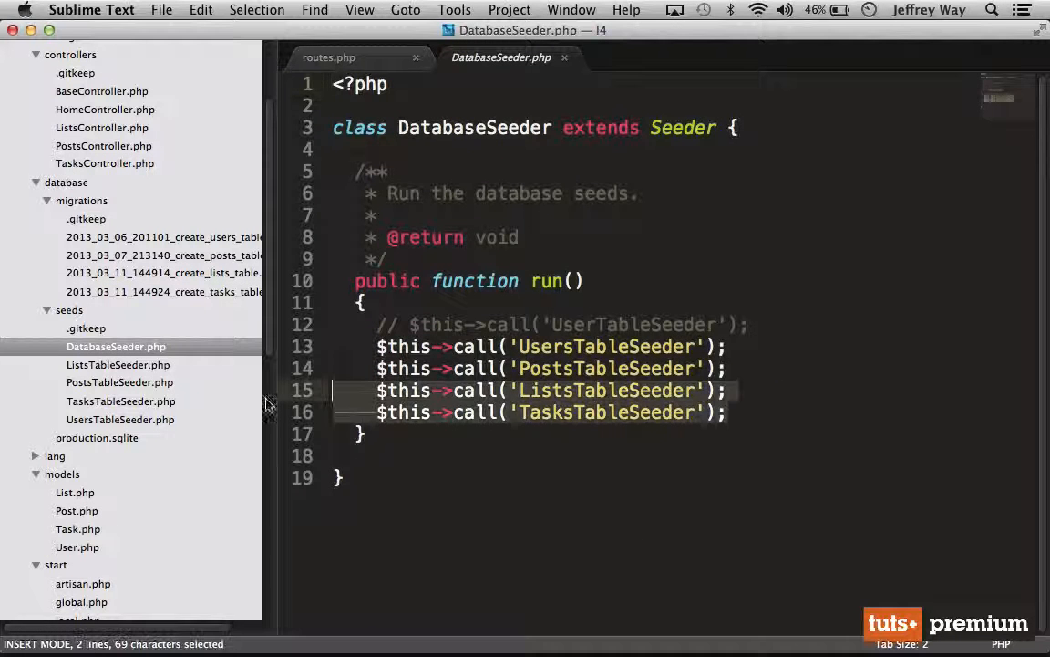
click(120, 401)
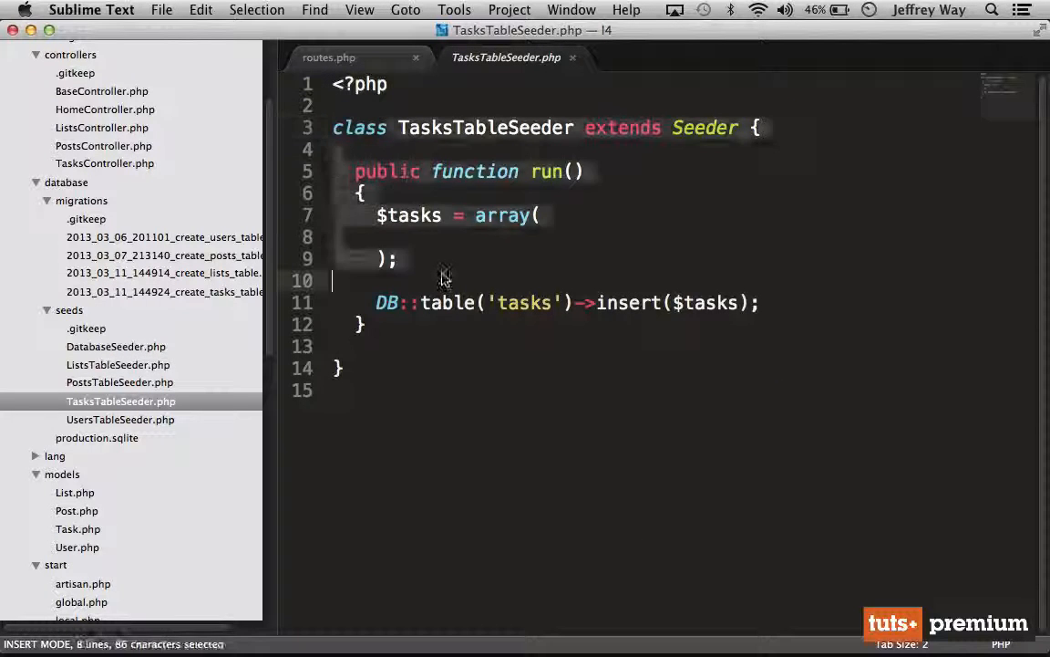
click(117, 365)
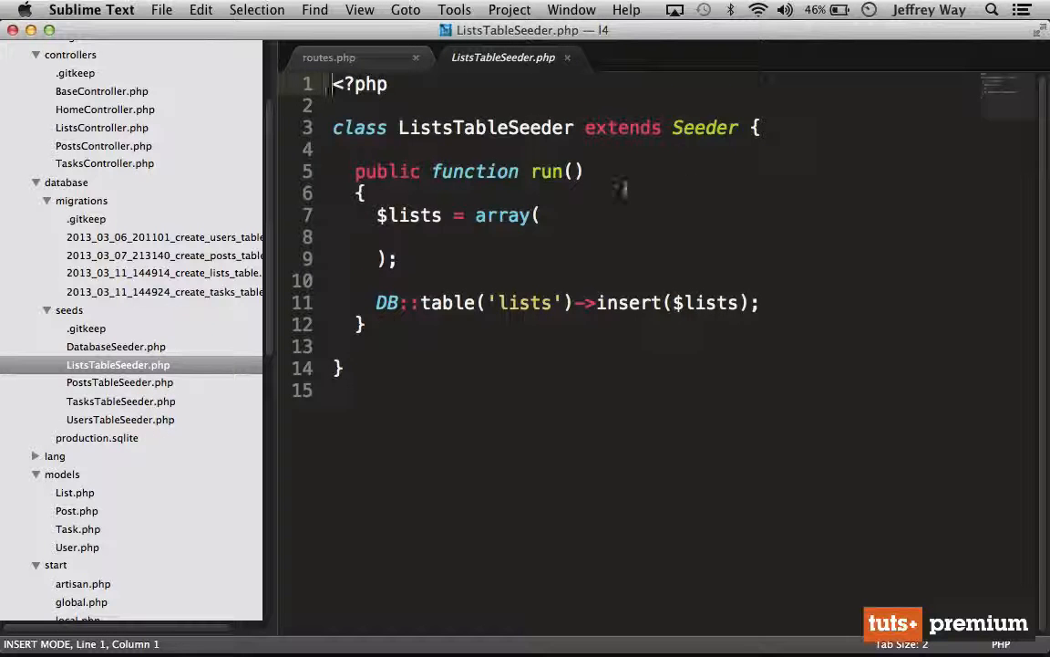
click(328, 56)
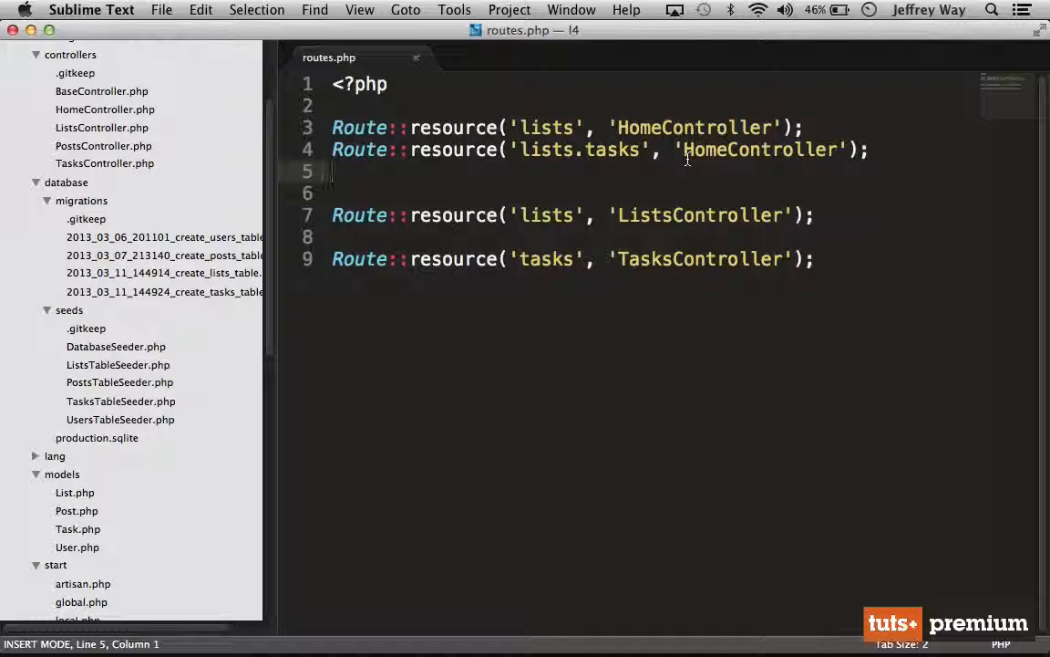
scroll(down, 3)
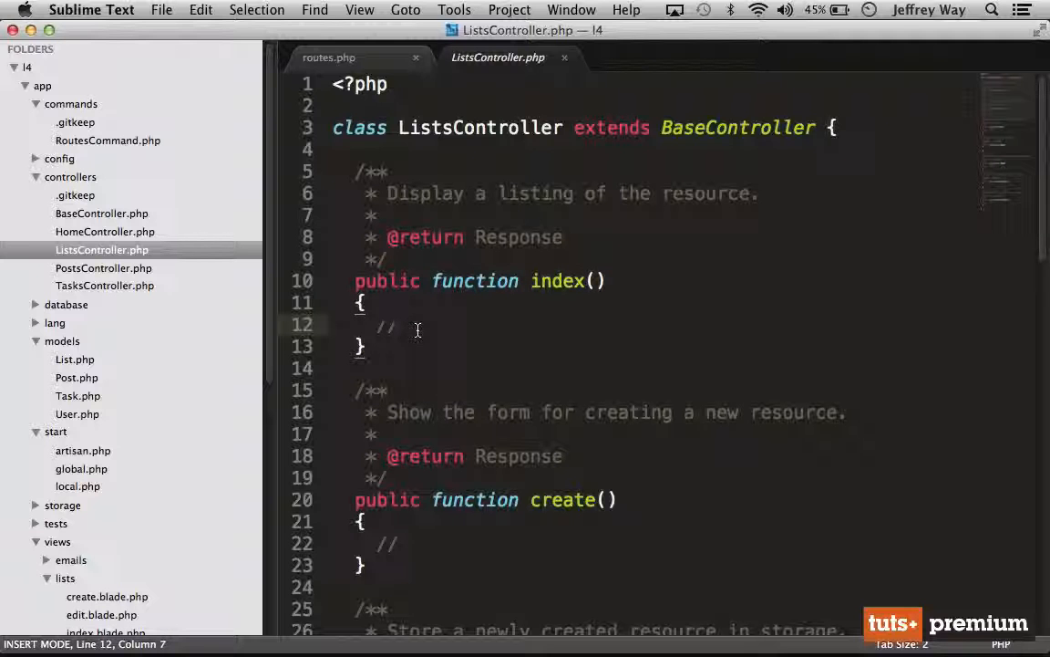
Make ListsController index() return 'all lists' instead of the placeholder comment.
key(backspace)
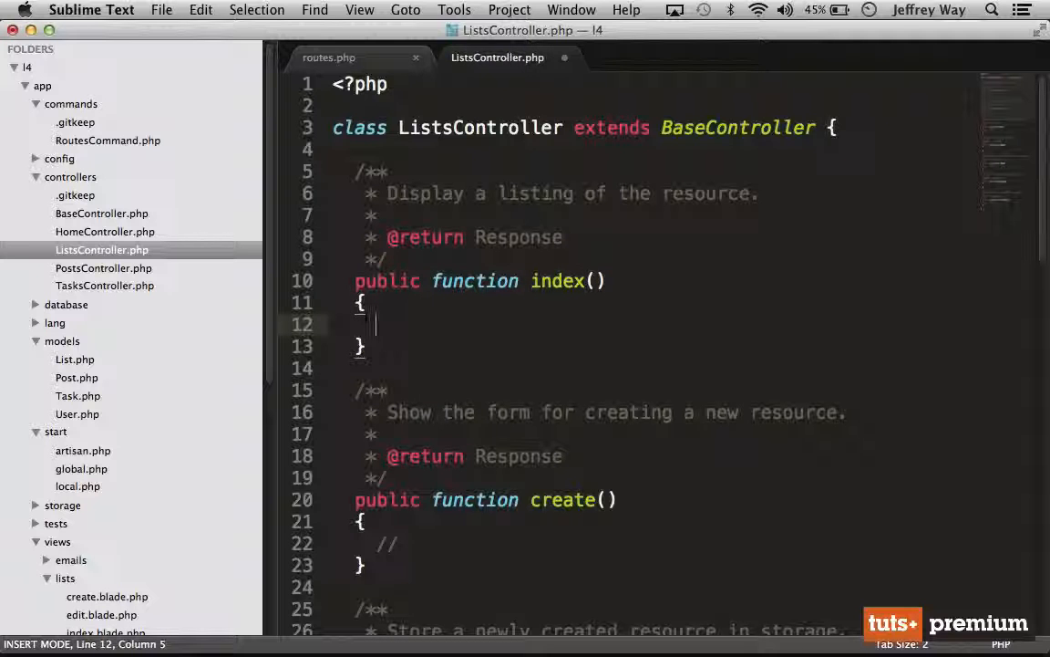
text(return 'all')
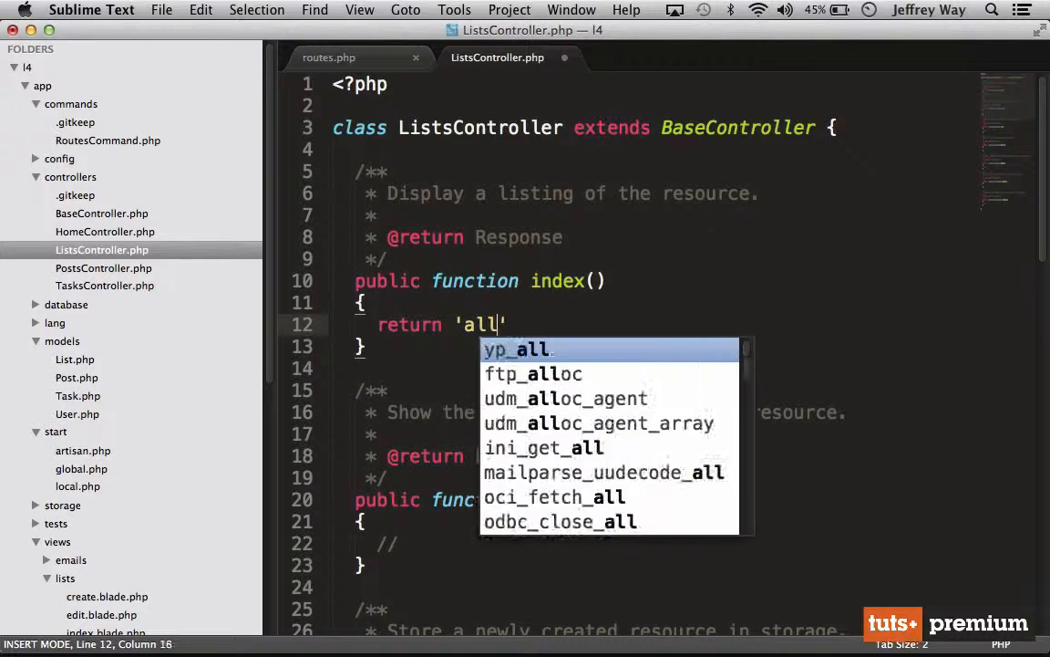
text(lists';)
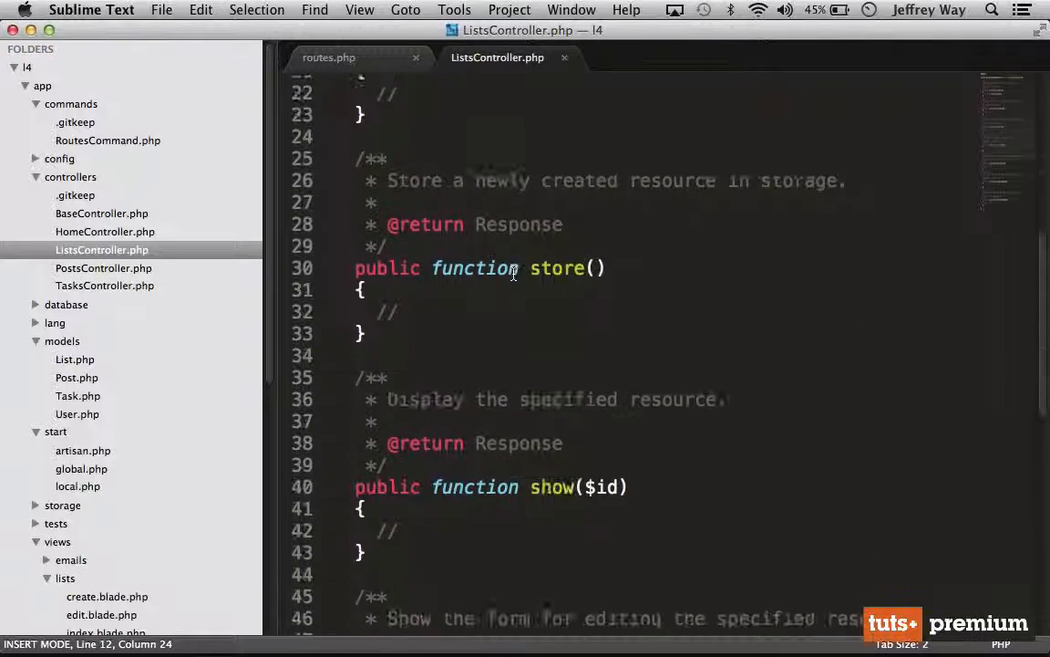
Make show() return 'show list with id of ' . $id.
scroll(down, 3)
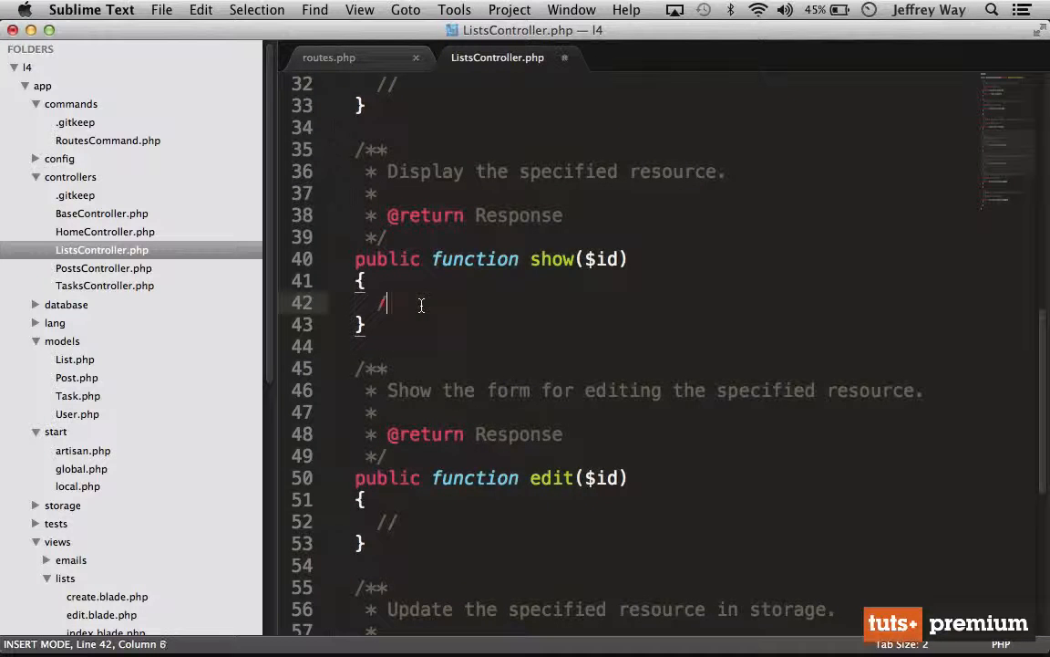
text(return 'show list w')
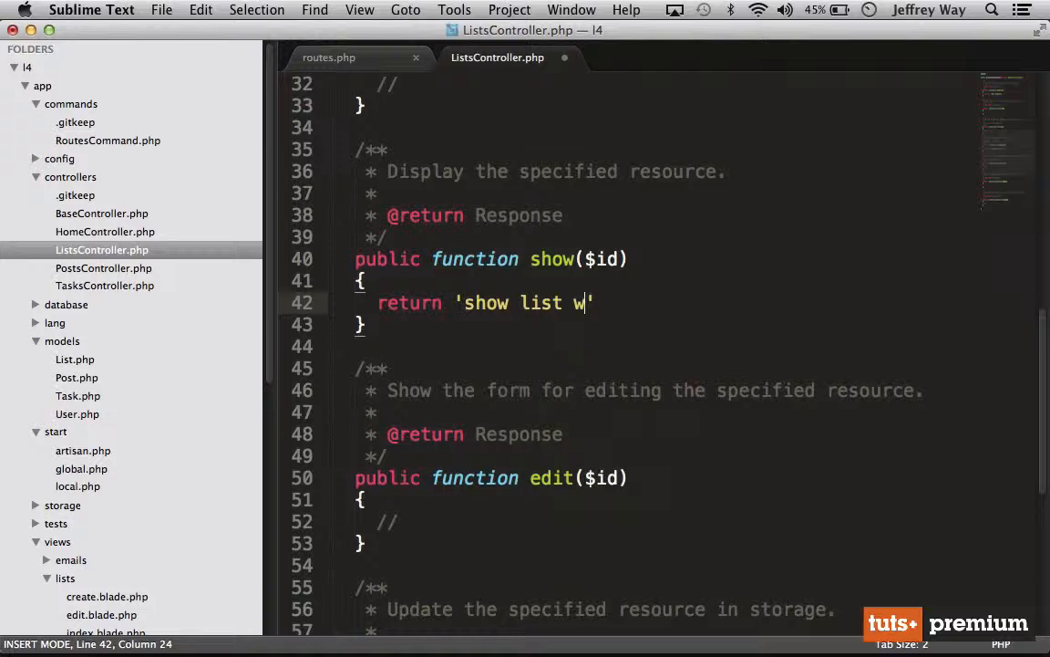
text(ith id of ' . $id)
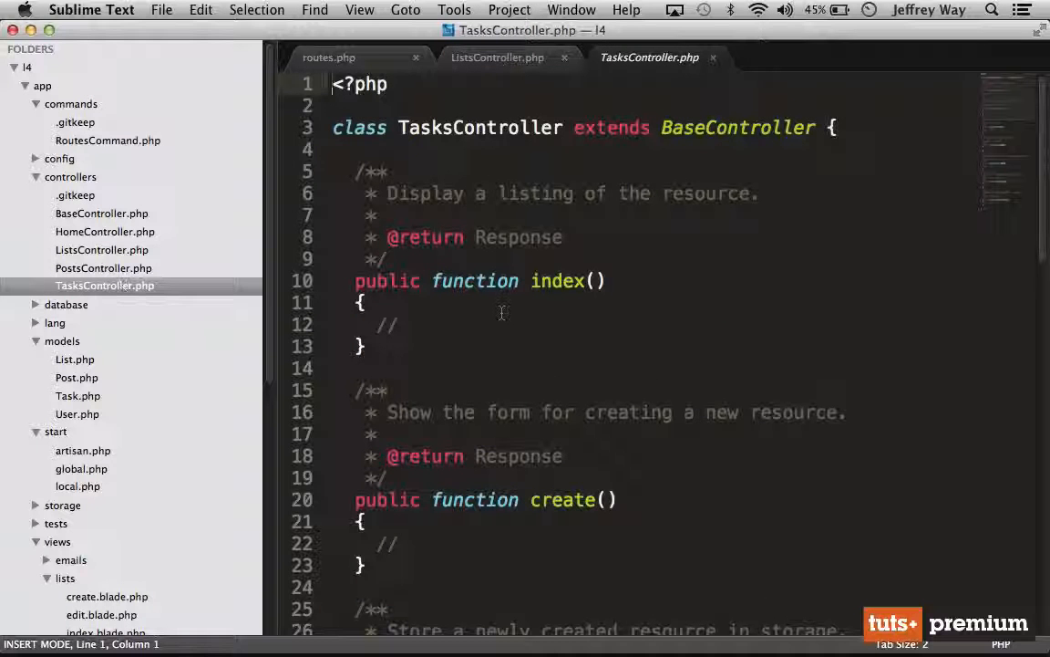
Start a return 'al… string in TasksController's index method.
text(return 'al)
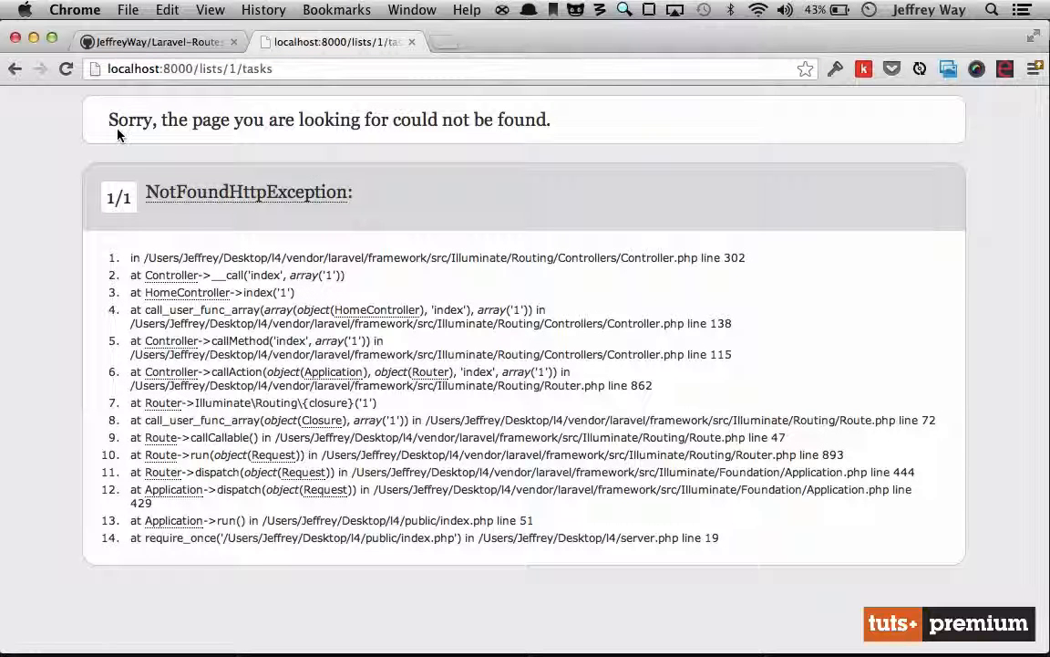
mouse_move(398, 215)
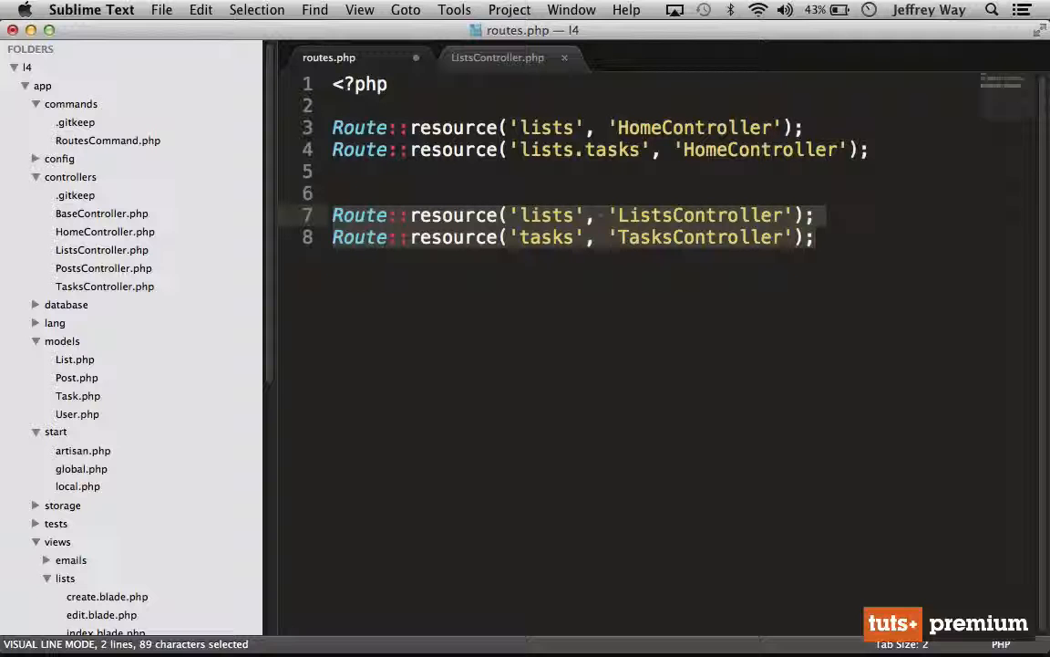
Drop the separate controller routes, point lists and lists.tasks at ListsController and TasksController, and save.
key(Escape)
text(lists.)
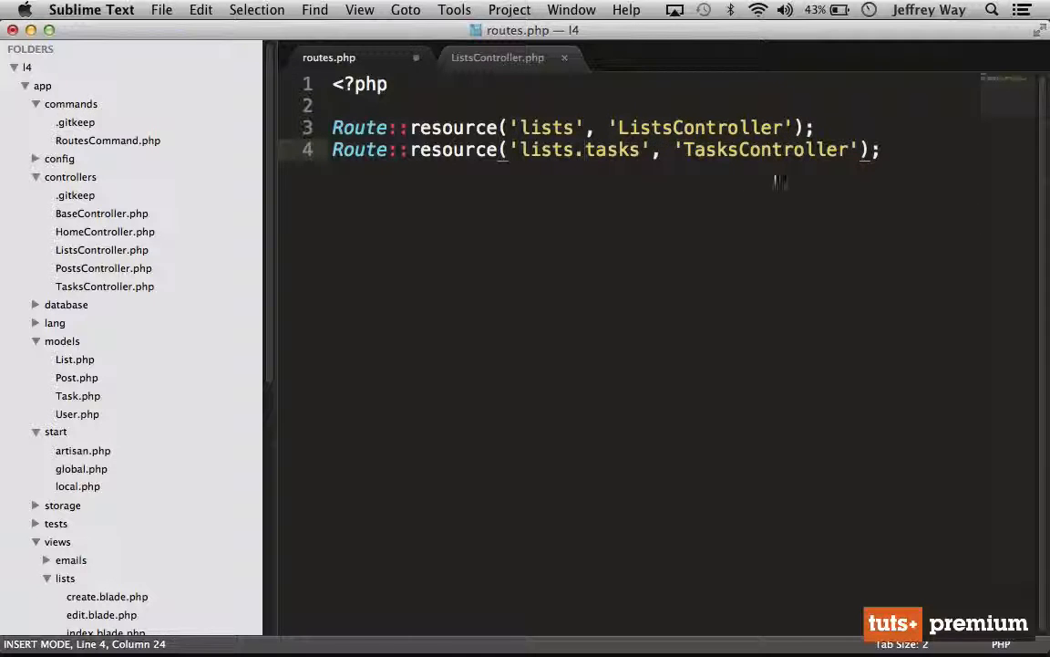
key(cmd+s)
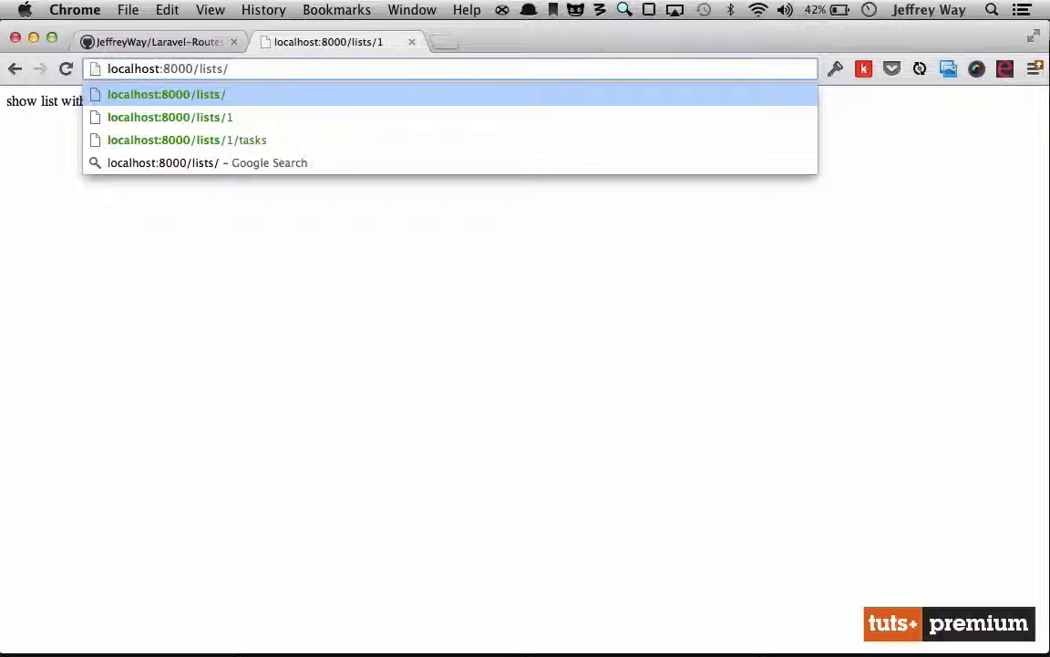
Visit localhost:8000/lists/1/ in Chrome and extend the URL with tasks.
text(wor)
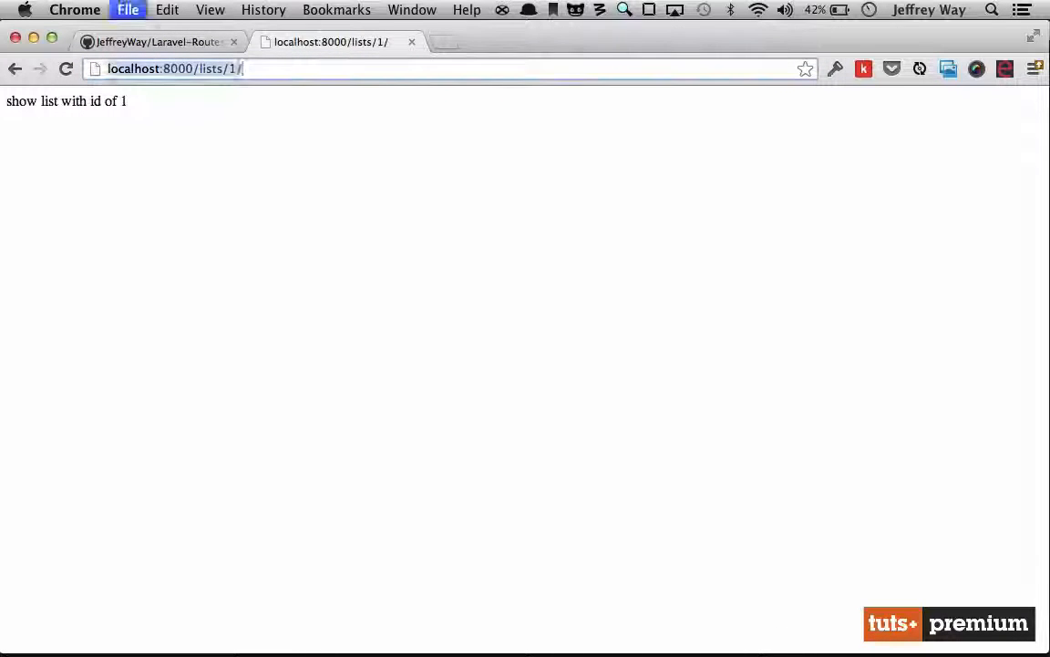
text(tasks)
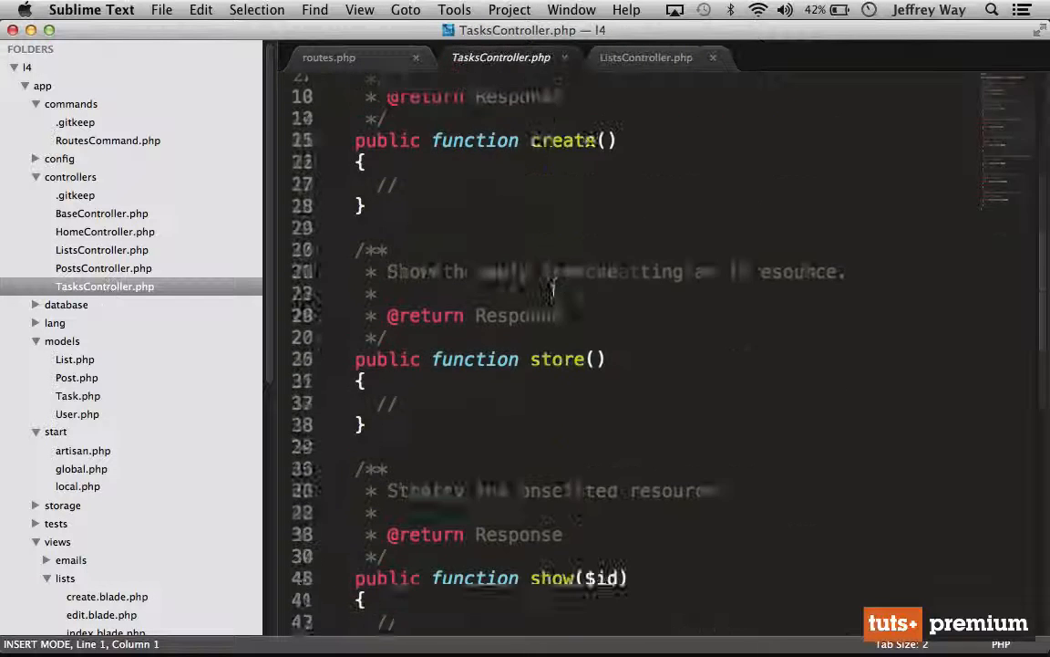
Make TasksController show() return "Task with id of $id.";.
text(return "Task with)
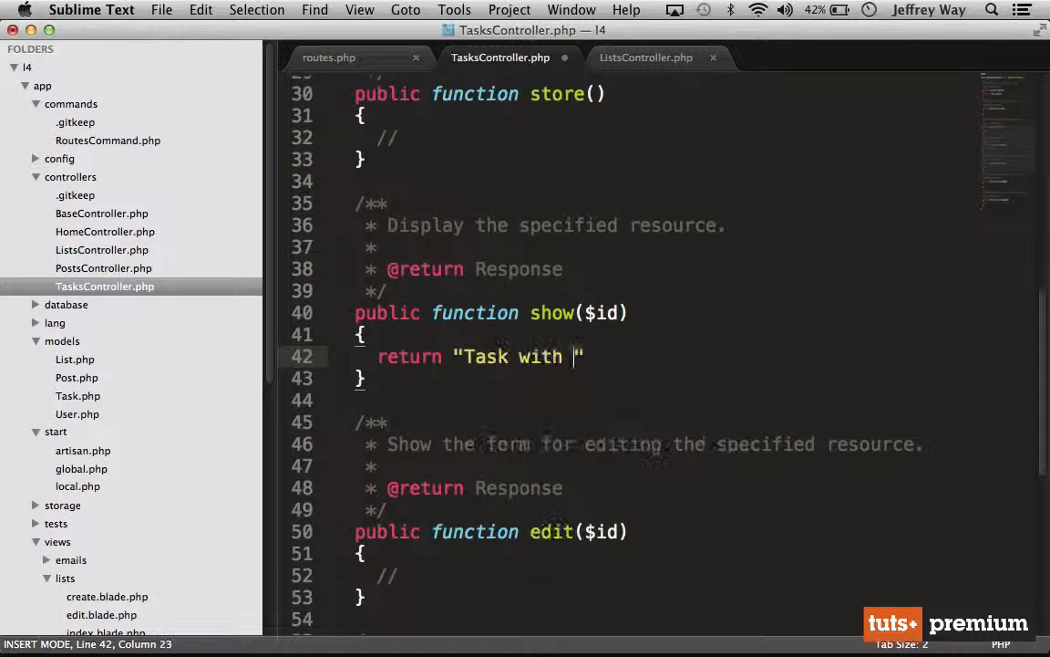
text(id of $id.)
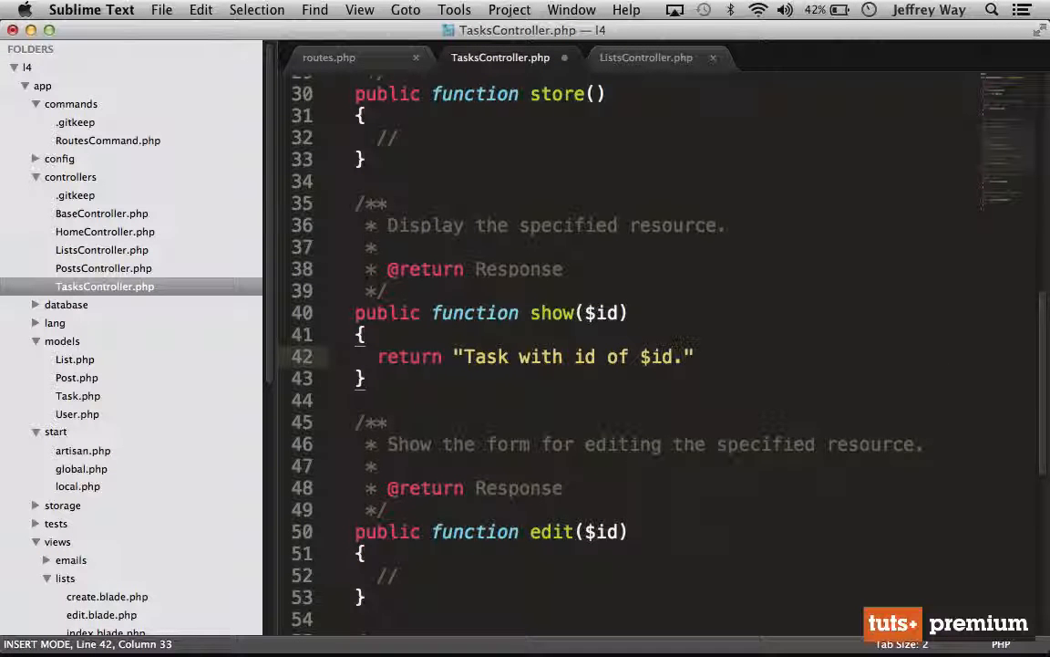
text(;)
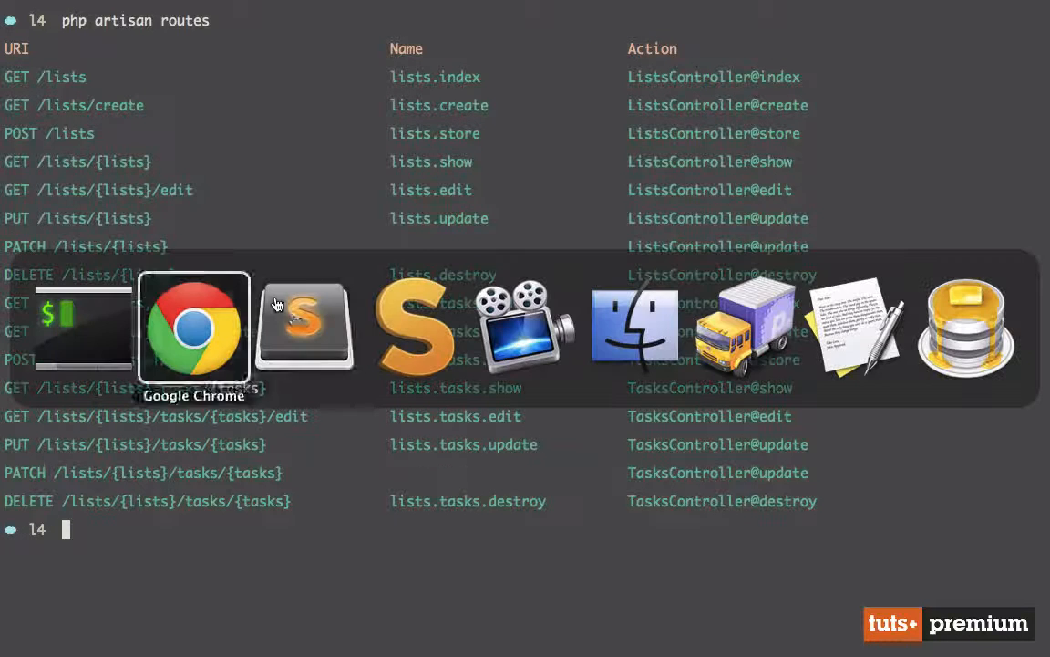
Change show() to take $listId, $taskId and mention both ids in the returned message.
click(305, 328)
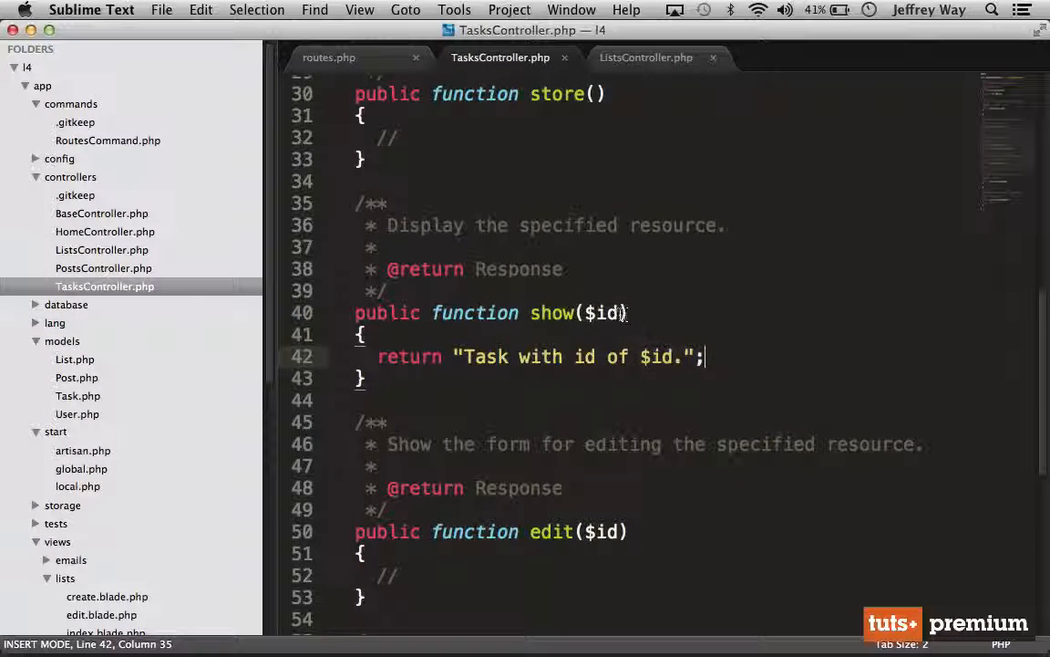
text(listId,)
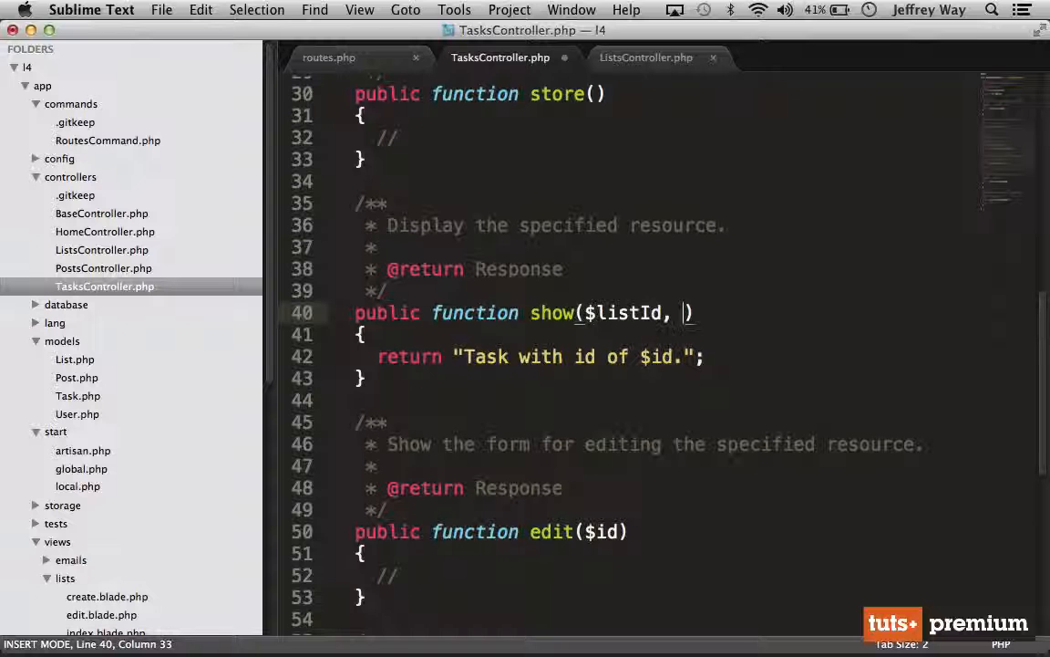
text($taskId)
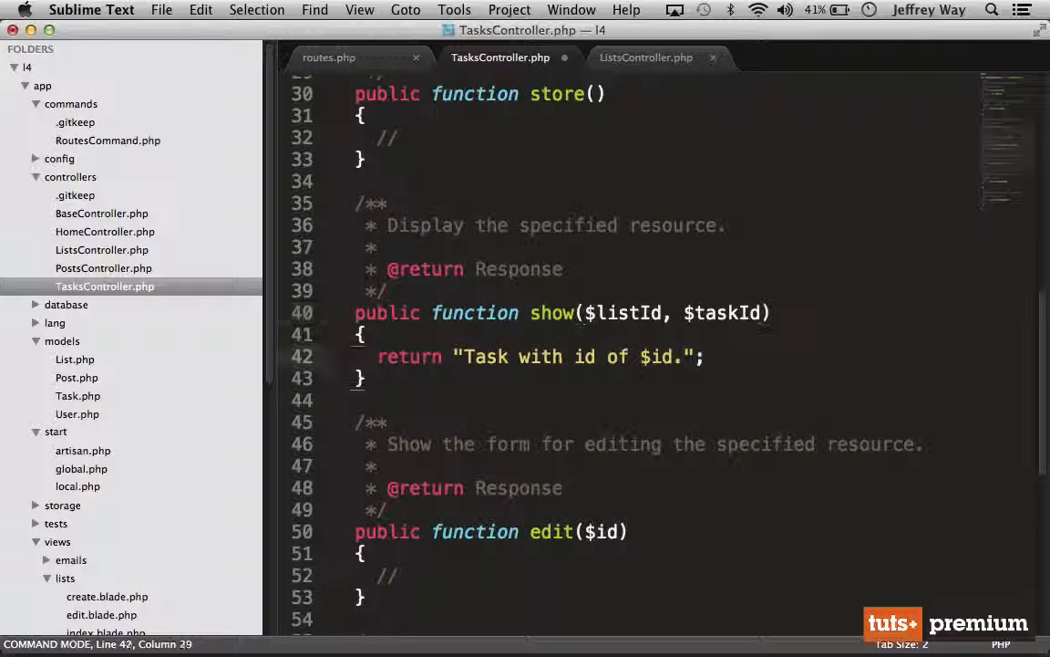
text(taskId within the list with an id of $)
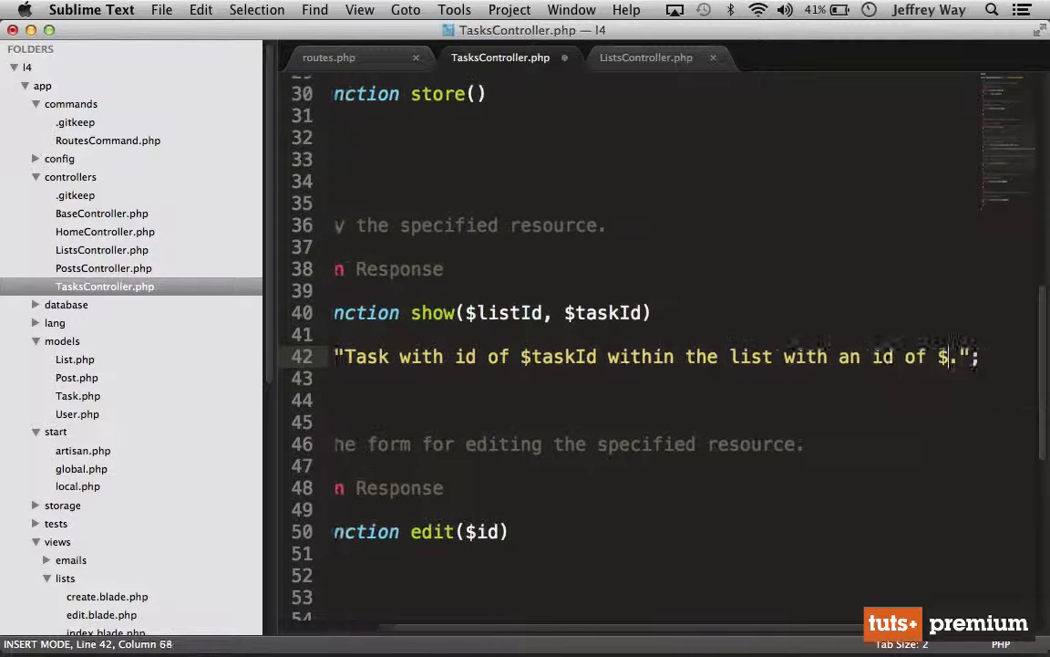
text(listId)
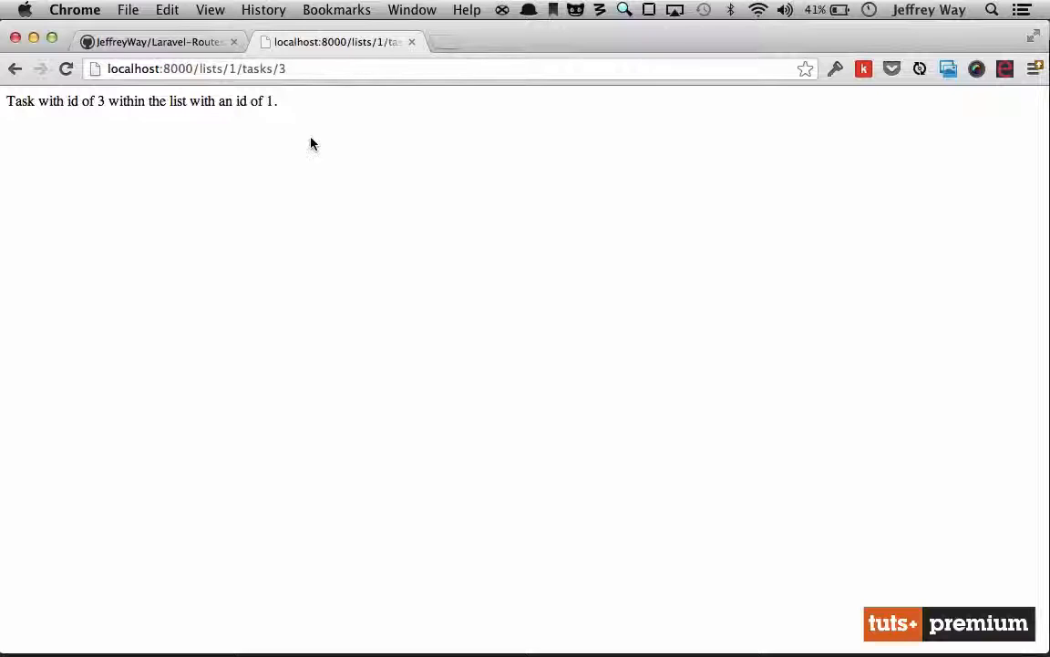
Load localhost:8000/lists/1/tasks/3 in Chrome and read the response naming task 3 of list 1.
double_click(98, 102)
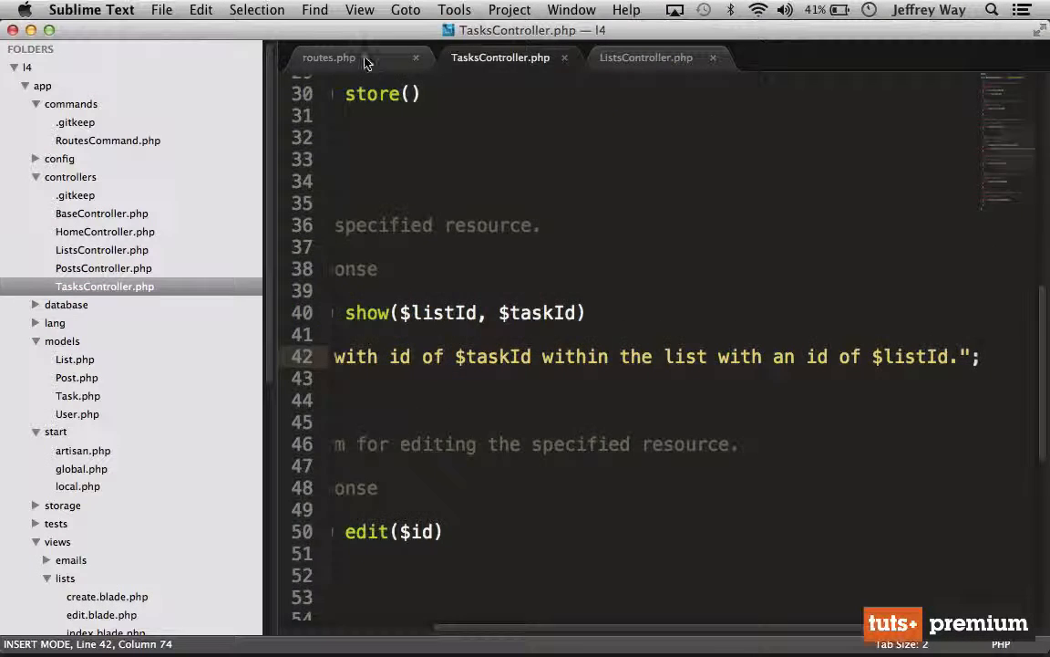
Return to routes.php and note the example nested URL /posts/1/comments below the resource routes.
click(328, 57)
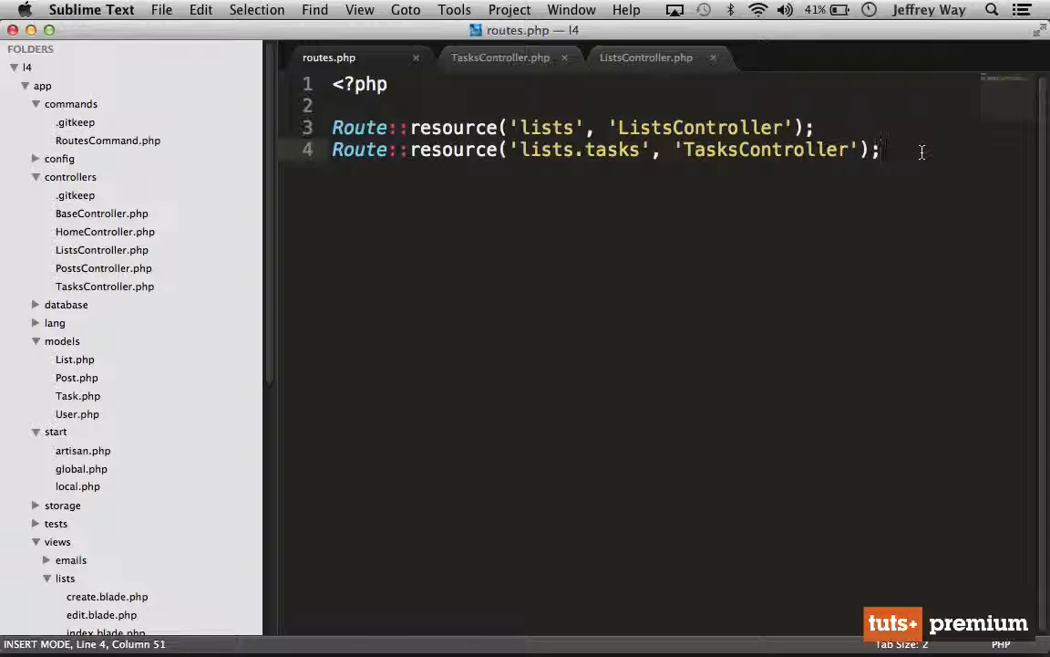
text(/posts/)
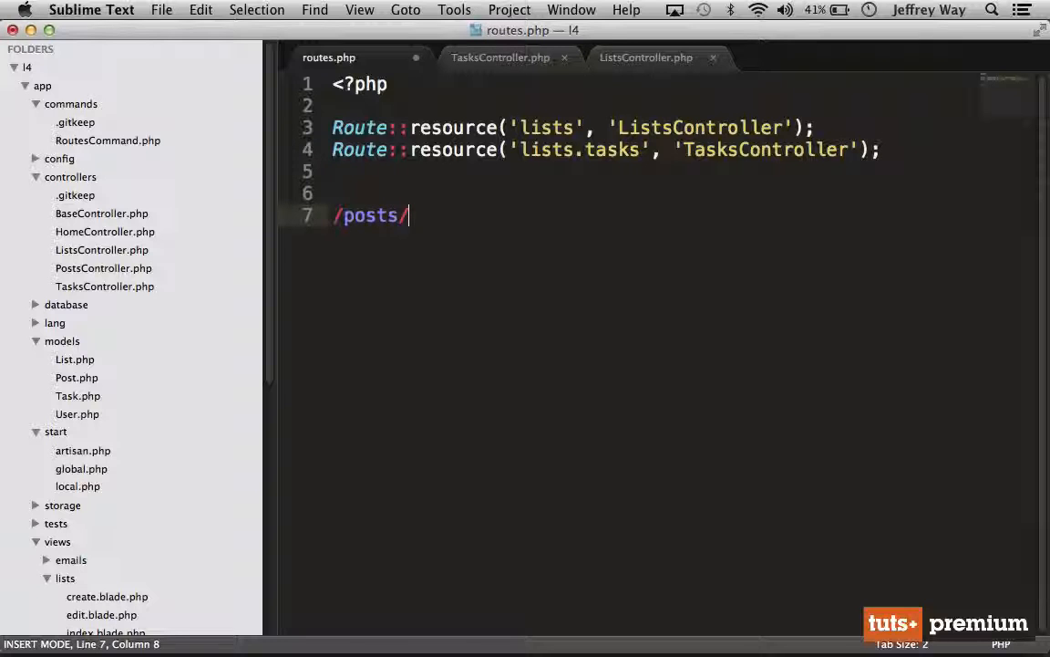
text(1/comm)
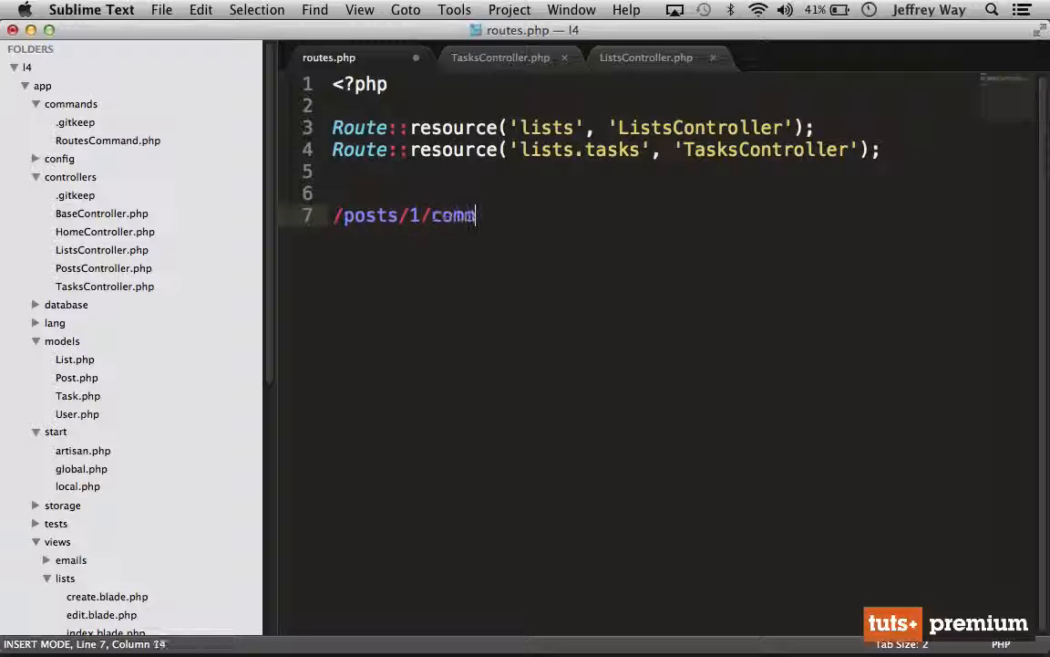
text(ents)
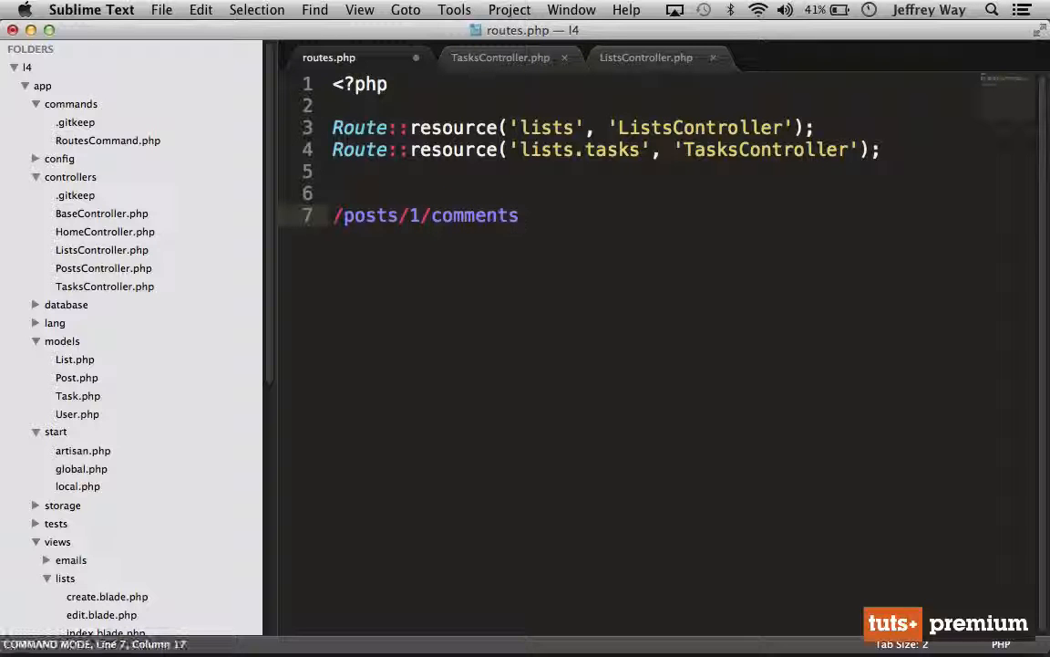